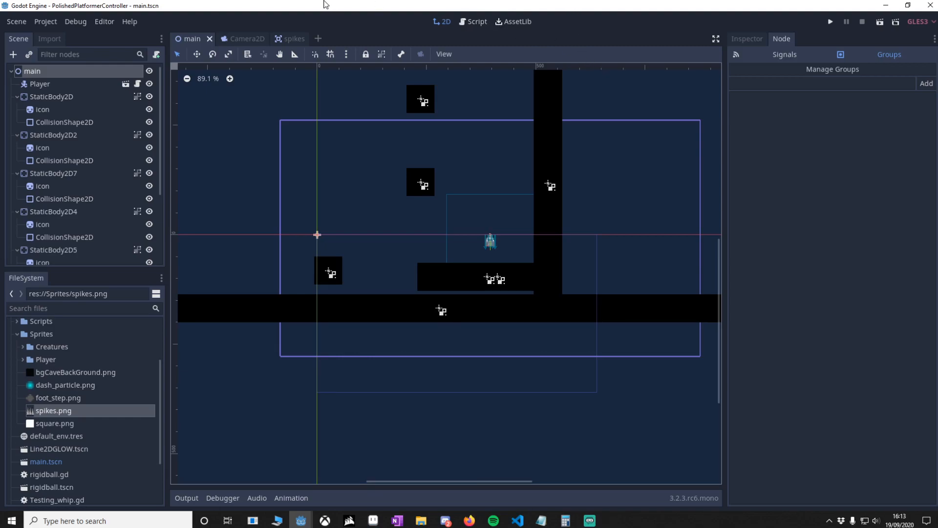
- Review the spikes scene's CollisionShape2D and Sprite nodes
{"action": "left_click", "coordinate": [283, 39]}
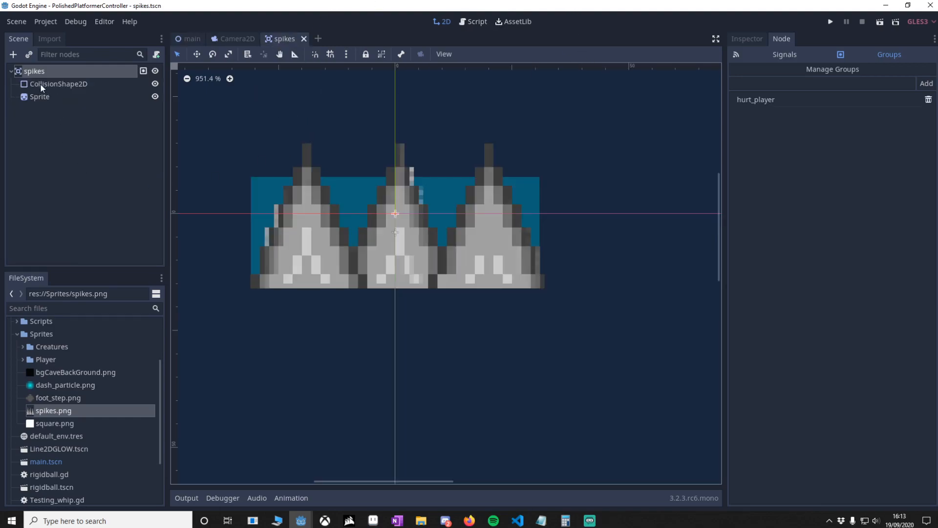
{"action": "left_click", "coordinate": [58, 84]}
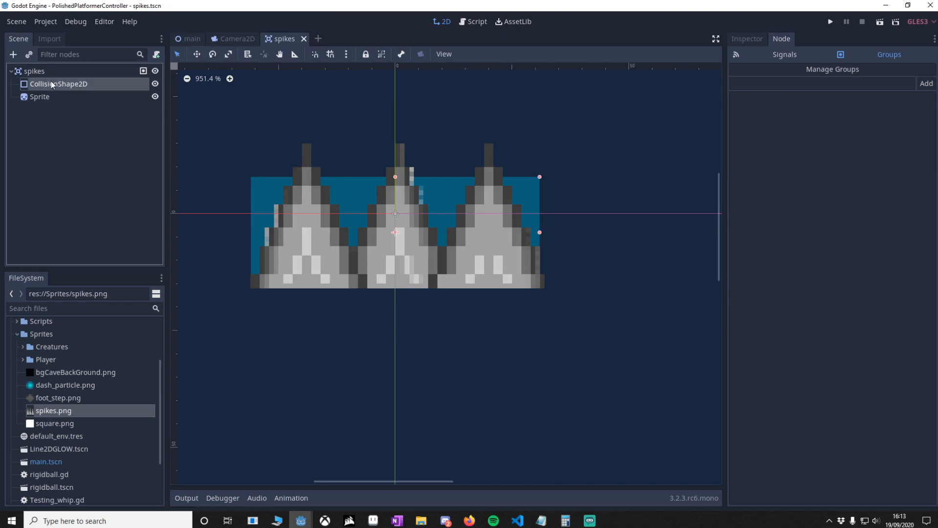
{"action": "left_click", "coordinate": [58, 84]}
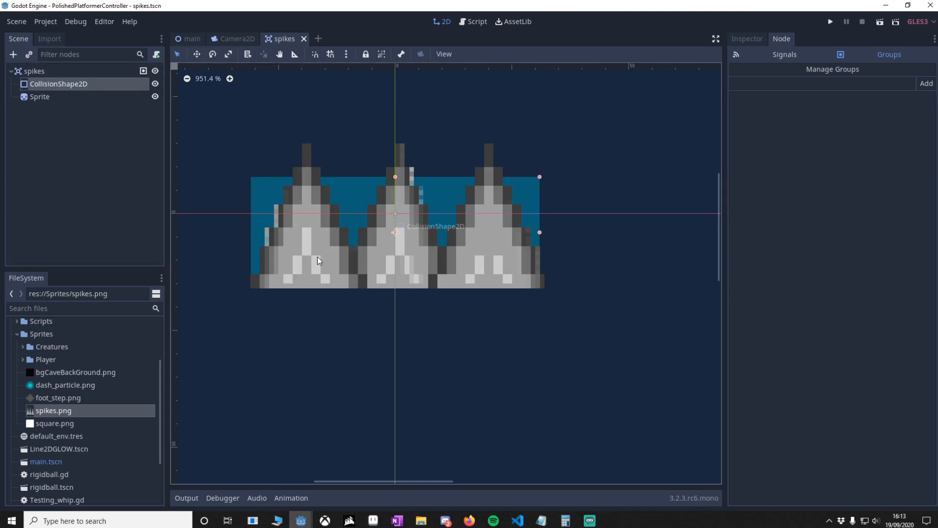
{"action": "left_click", "coordinate": [39, 97]}
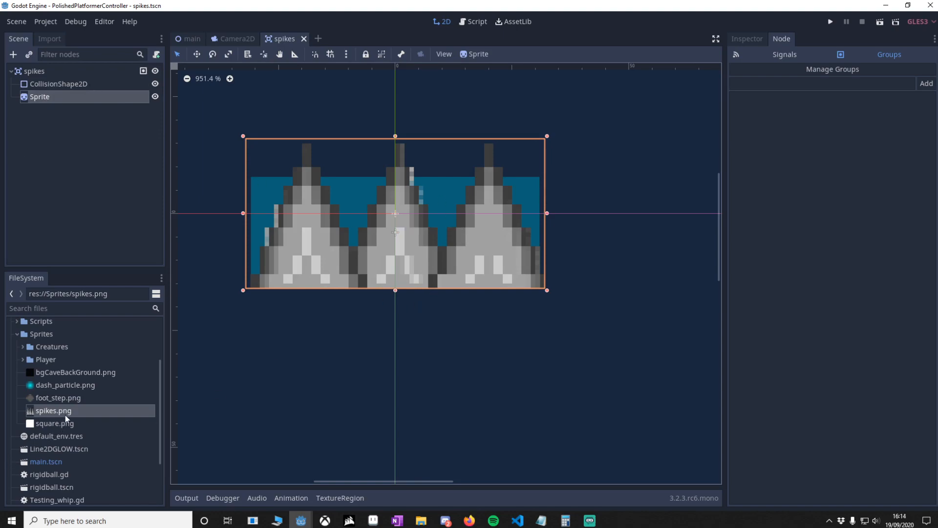
{"action": "mouse_move", "coordinate": [56, 419]}
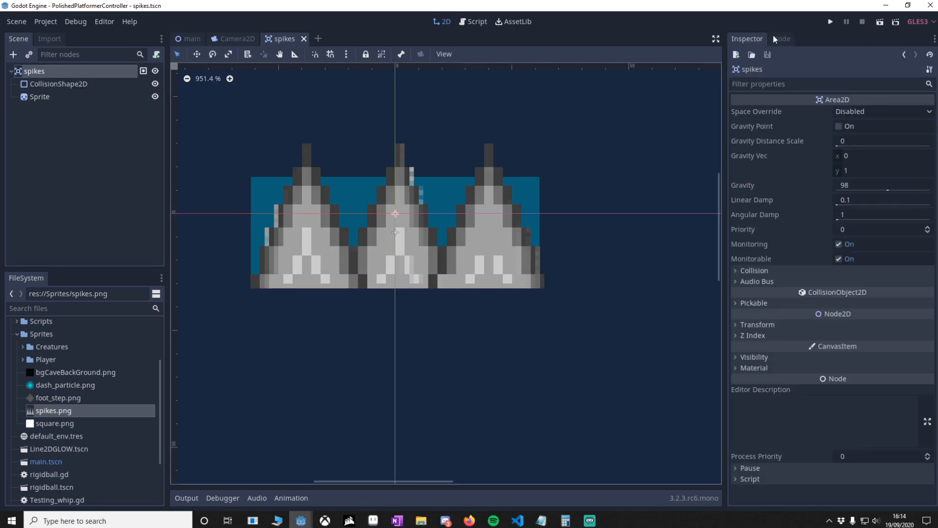
- Check the spikes root node's groups, confirming it belongs to hurt_player
{"action": "left_click", "coordinate": [781, 38]}
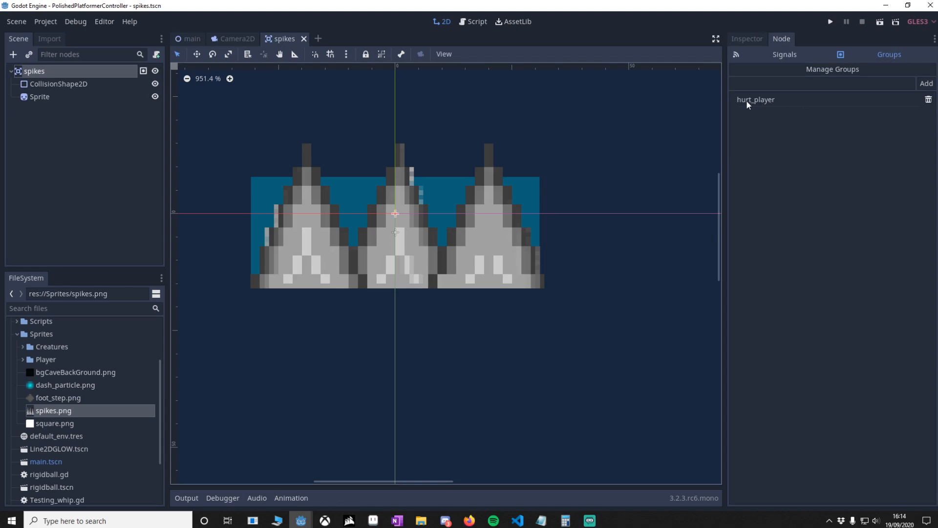
{"action": "left_click", "coordinate": [55, 423]}
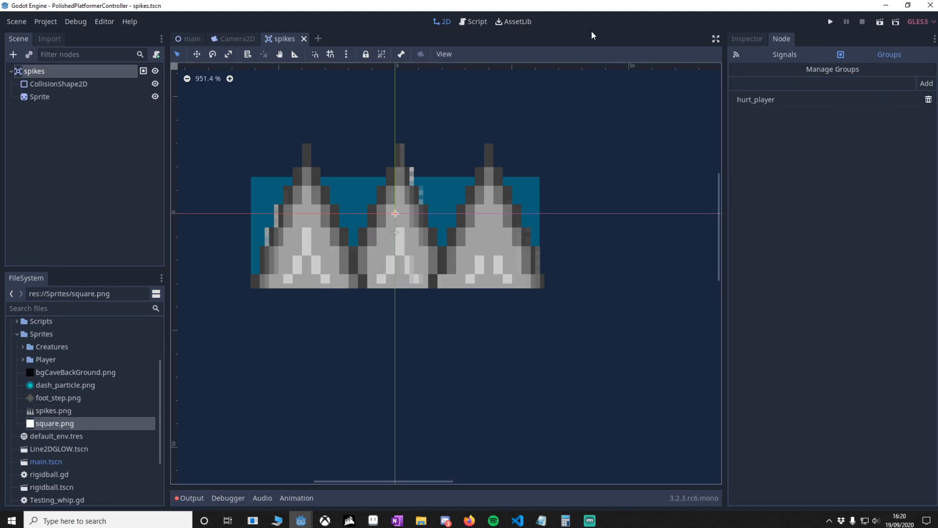
{"action": "mouse_move", "coordinate": [377, 27]}
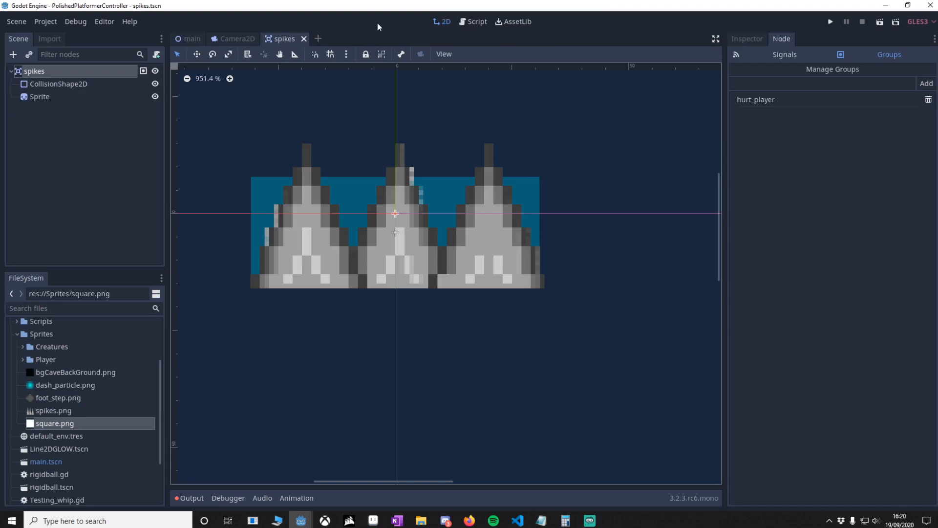
- Add a Sprite child named flash_sprite under the Camera2D root
{"action": "left_click", "coordinate": [236, 38]}
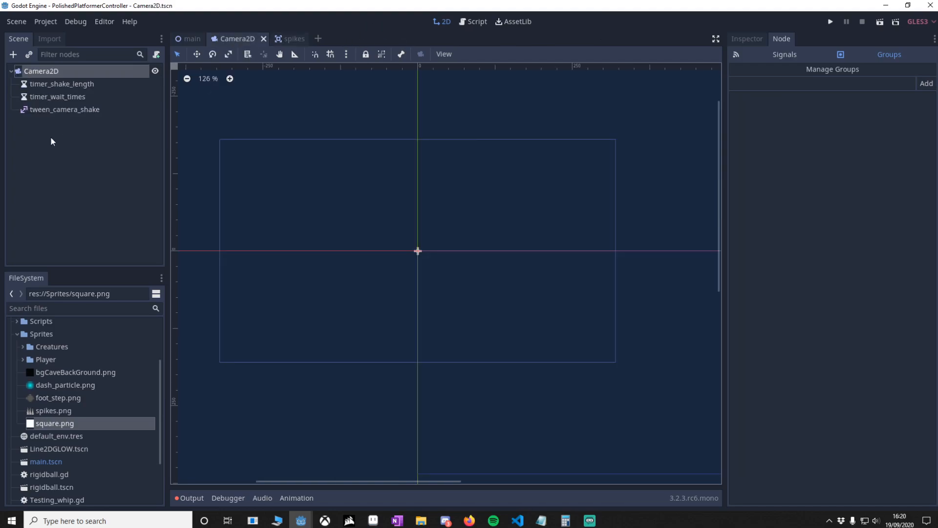
{"action": "mouse_move", "coordinate": [60, 117]}
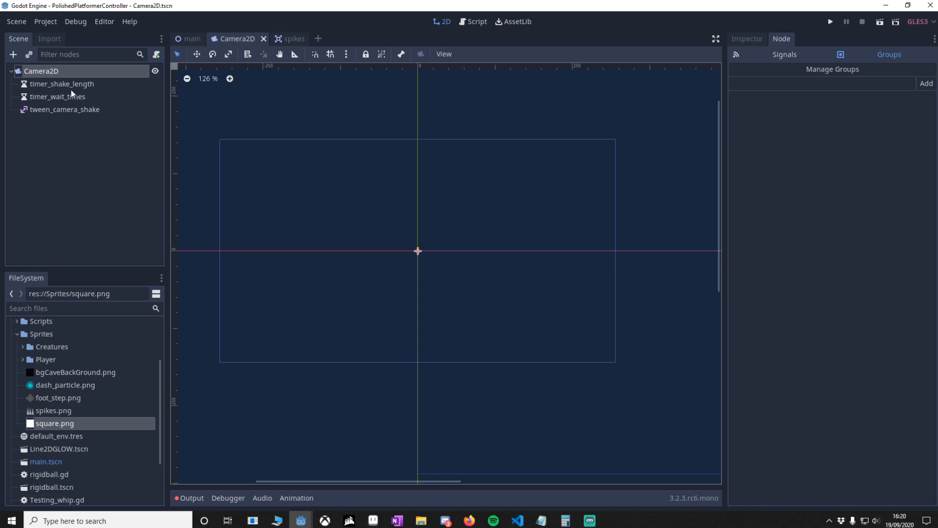
{"action": "left_click", "coordinate": [62, 84]}
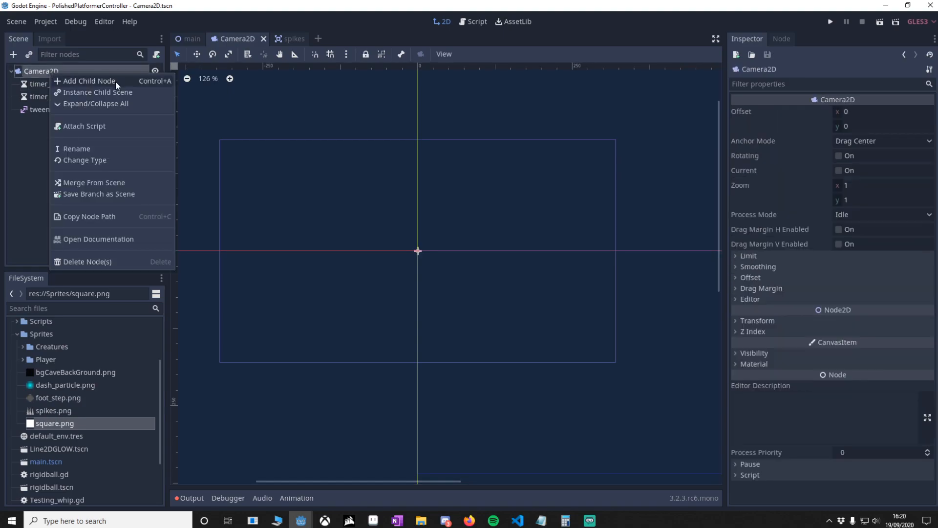
{"action": "left_click", "coordinate": [89, 82]}
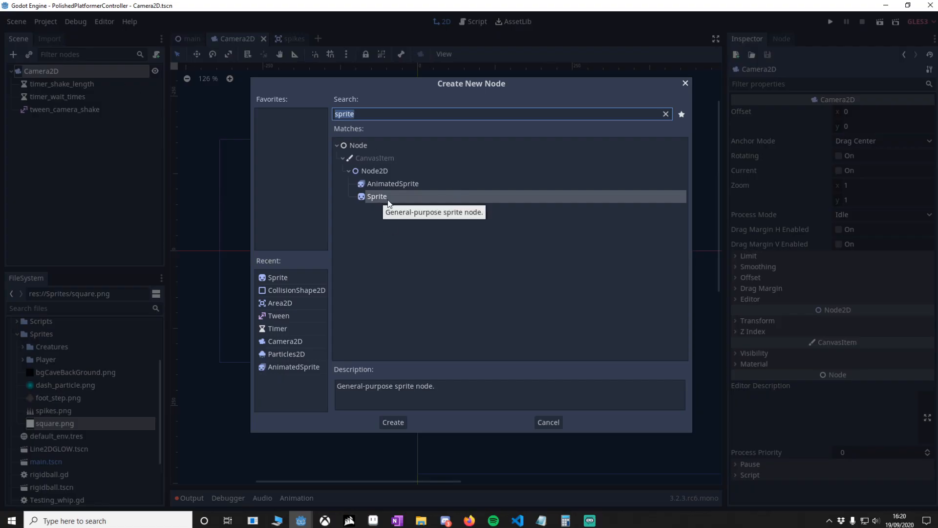
{"action": "left_click", "coordinate": [392, 423]}
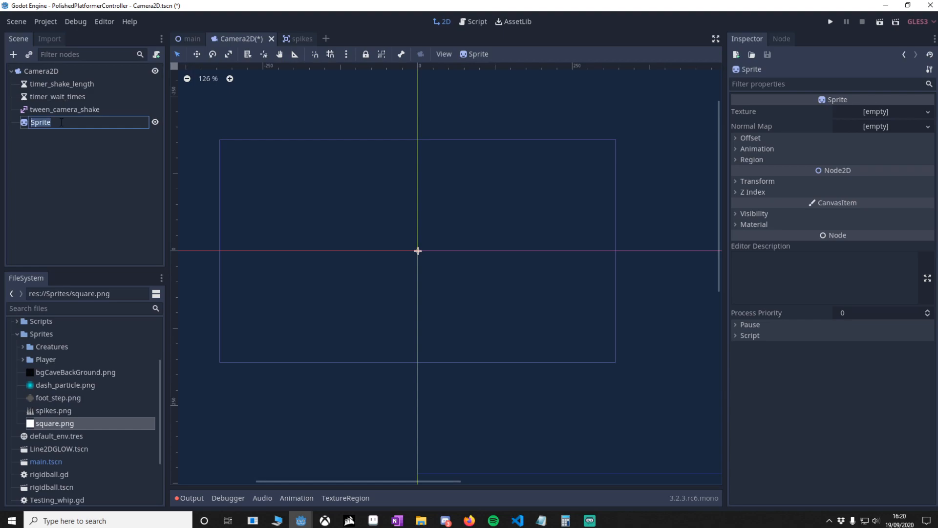
{"action": "type", "text": "flash_s"}
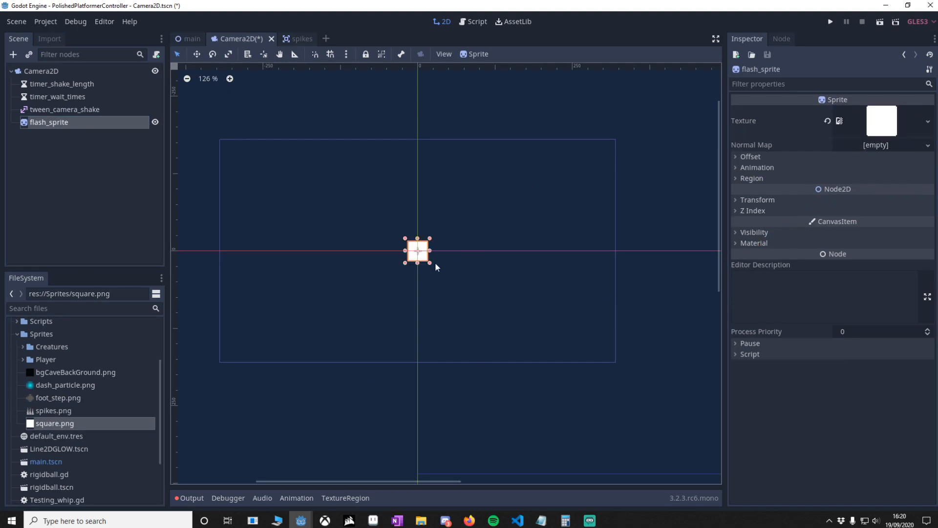
{"action": "mouse_move", "coordinate": [611, 181]}
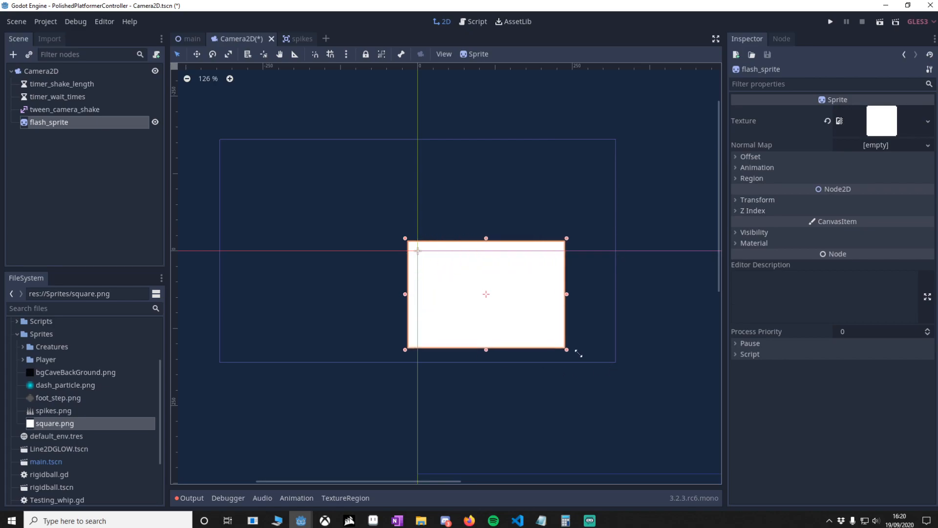
- Stretch flash_sprite over the camera view and set its Modulate alpha to 0
{"action": "left_click_drag", "start_coordinate": [565, 350], "coordinate": [636, 378]}
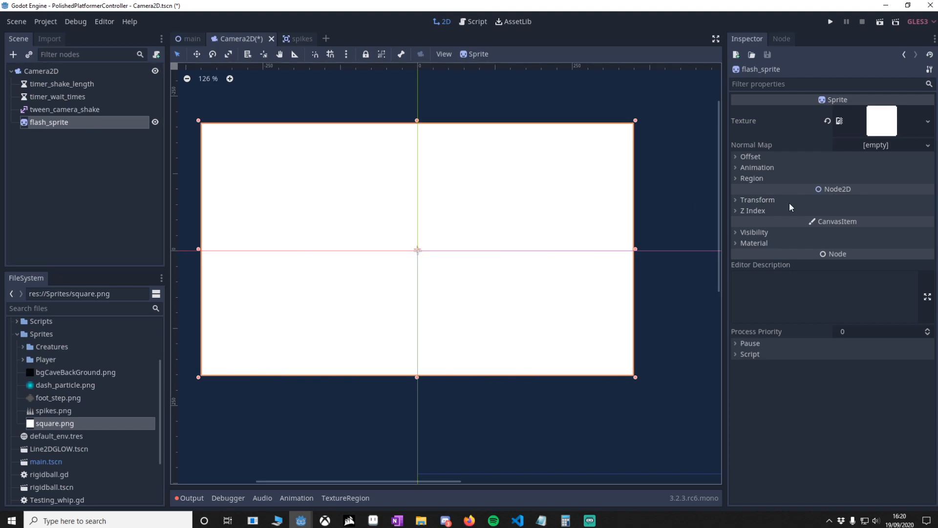
{"action": "left_click", "coordinate": [753, 232]}
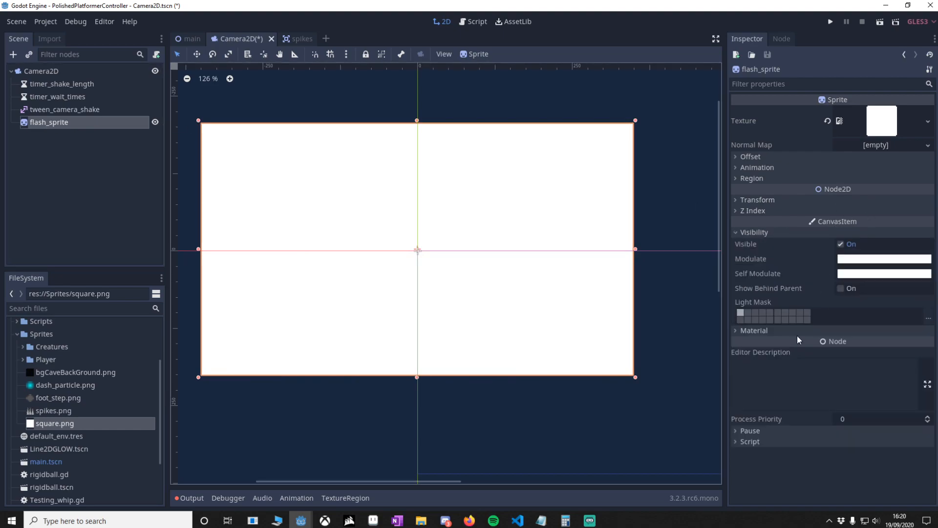
{"action": "left_click", "coordinate": [884, 258]}
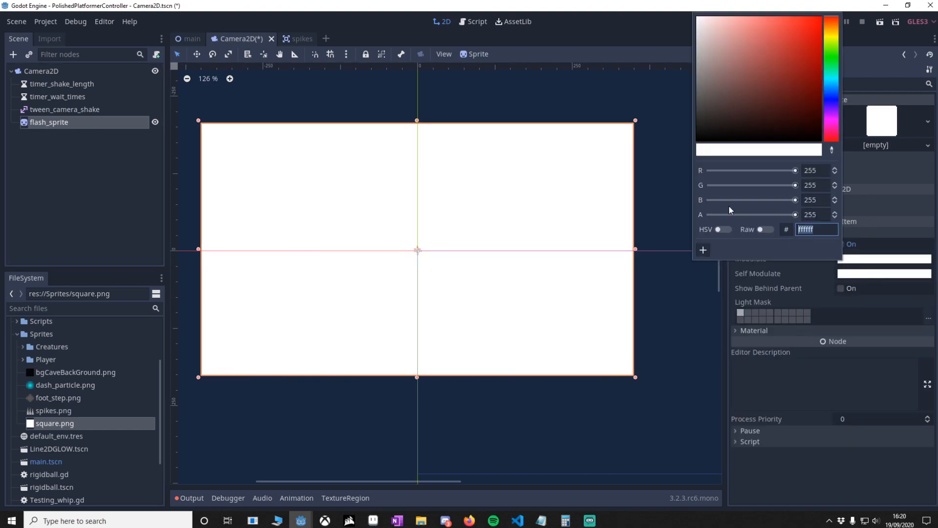
{"action": "left_click_drag", "start_coordinate": [795, 214], "coordinate": [709, 214]}
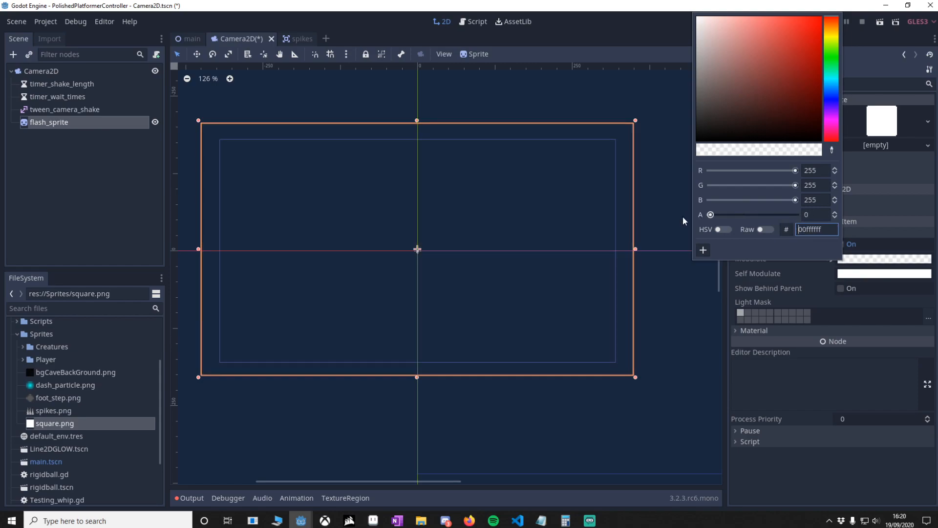
{"action": "mouse_move", "coordinate": [583, 212]}
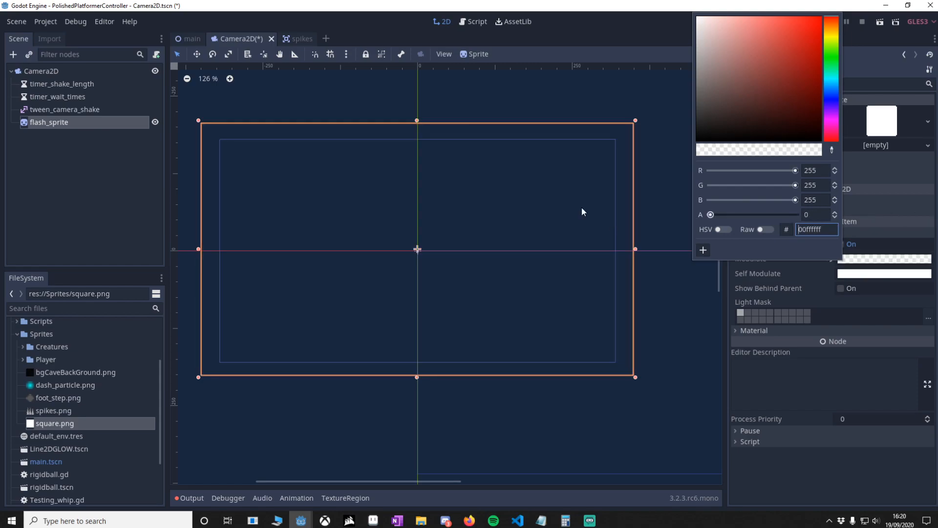
{"action": "mouse_move", "coordinate": [639, 228]}
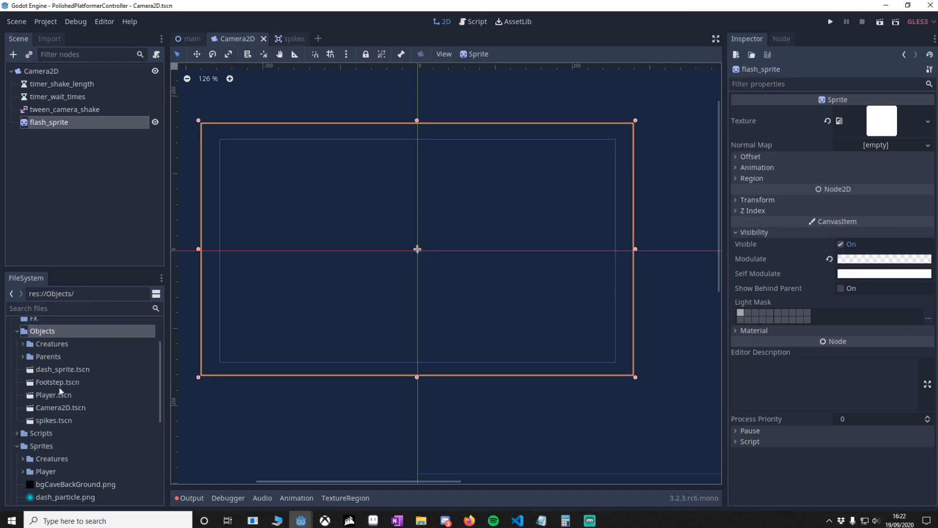
- Delete the Player's built-in Camera2D and instance Camera2D.tscn in its place
{"action": "double_click", "coordinate": [55, 393]}
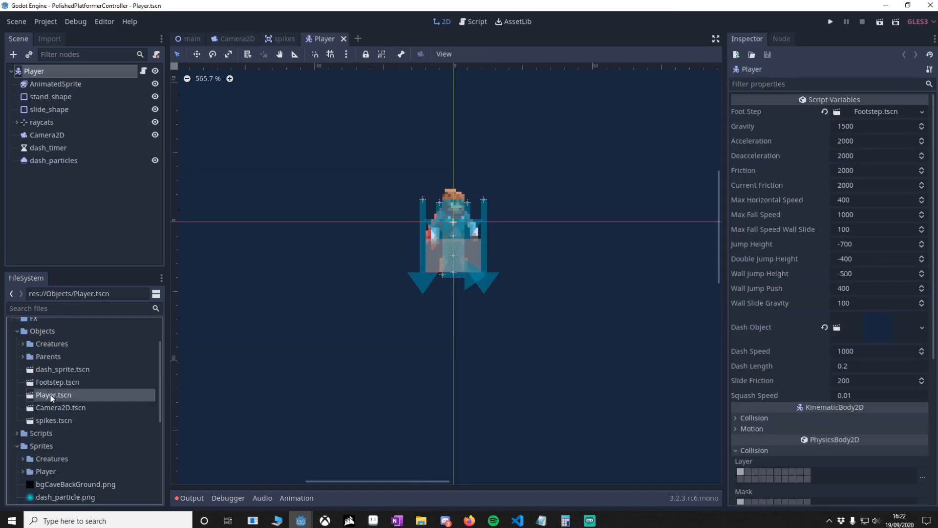
{"action": "left_click", "coordinate": [47, 134]}
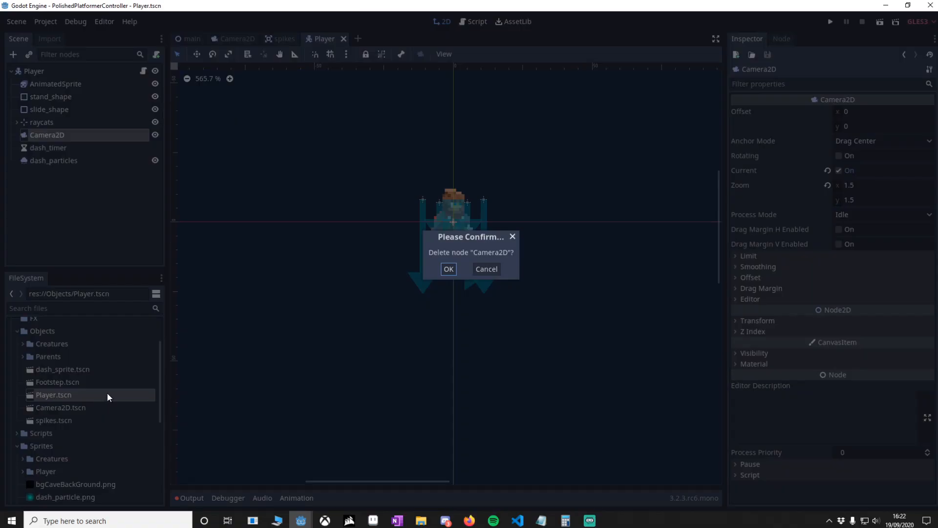
{"action": "left_click", "coordinate": [448, 268]}
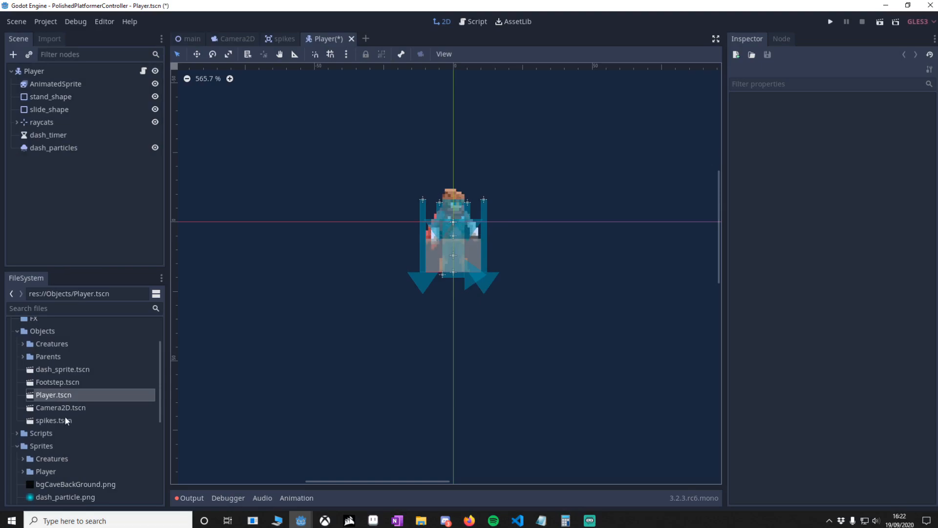
{"action": "left_click", "coordinate": [61, 408]}
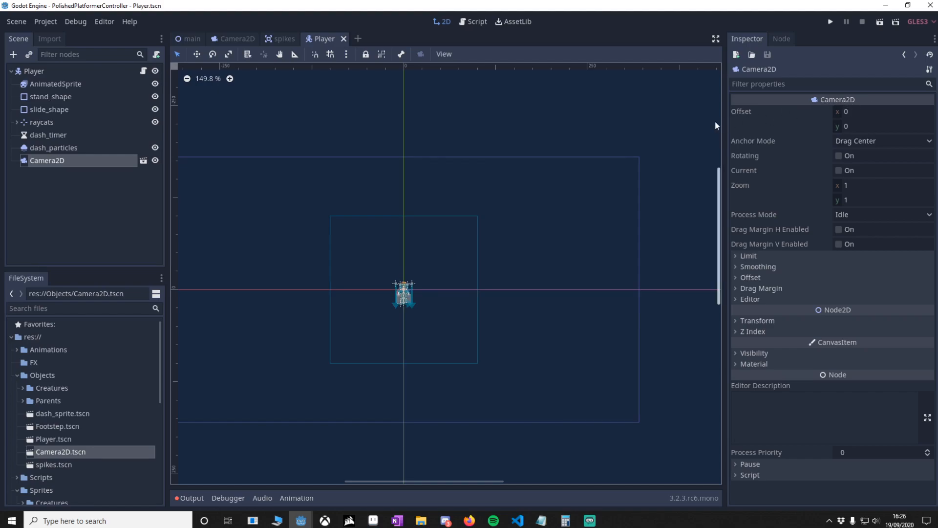
{"action": "mouse_move", "coordinate": [600, 138]}
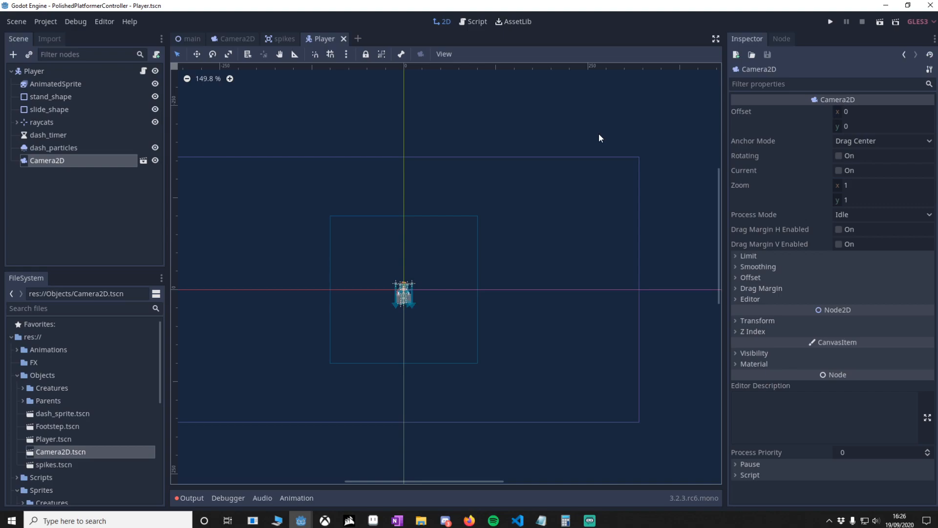
{"action": "mouse_move", "coordinate": [473, 138]}
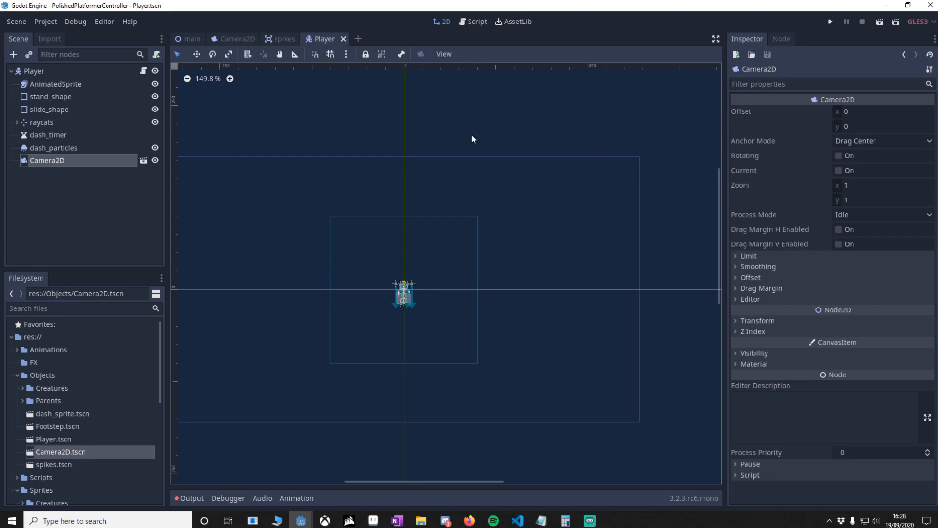
- Add a capsule CollisionShape2D to the Player's Area2D and fit it over the character
{"action": "right_click", "coordinate": [34, 71]}
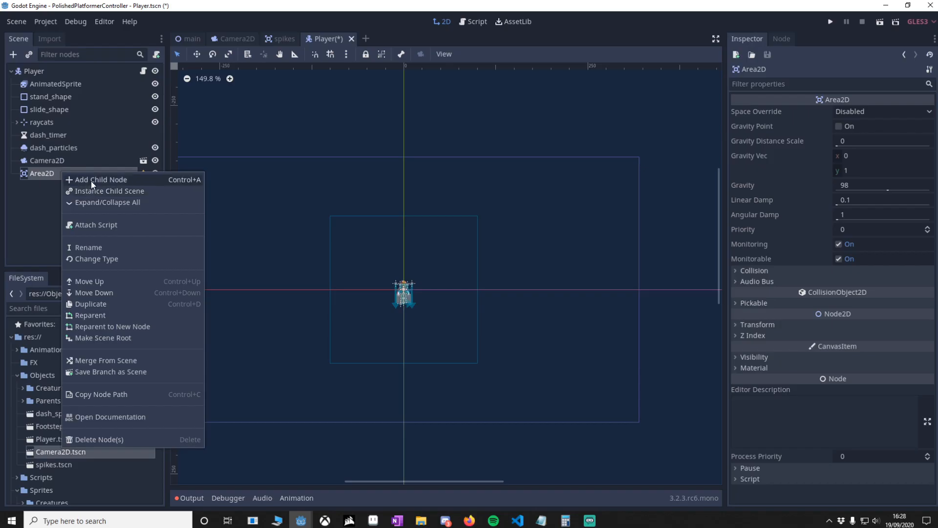
{"action": "left_click", "coordinate": [101, 179]}
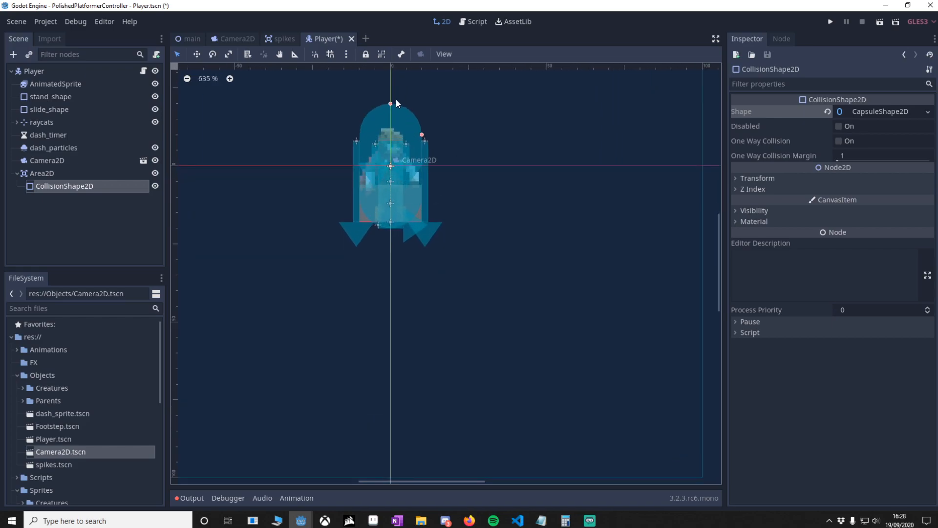
{"action": "left_click_drag", "start_coordinate": [390, 102], "coordinate": [390, 82]}
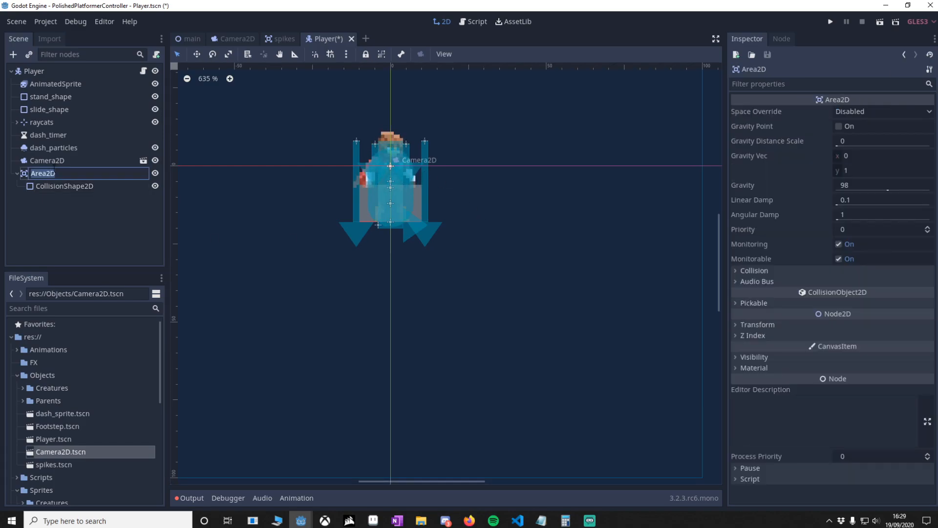
- Rename the Area2D to hitbox_area
{"action": "type", "text": "hitbox_a"}
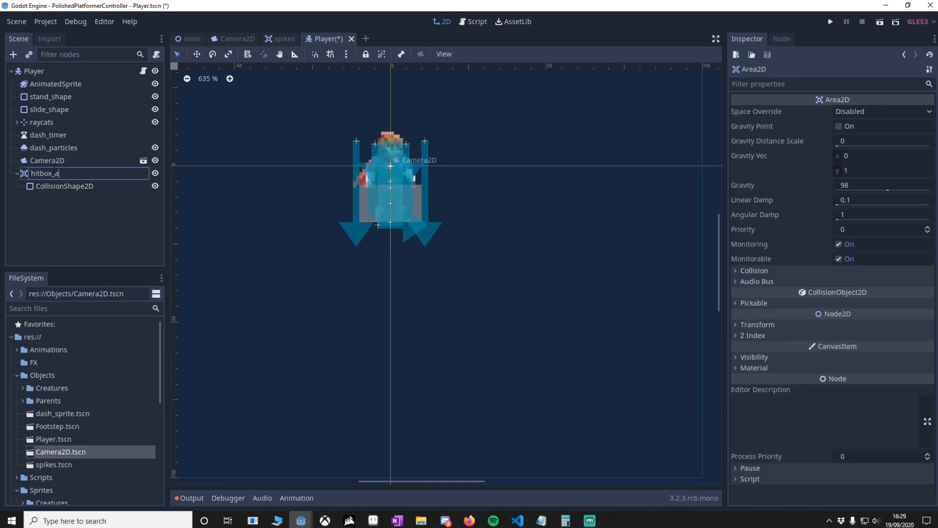
{"action": "key", "text": "enter"}
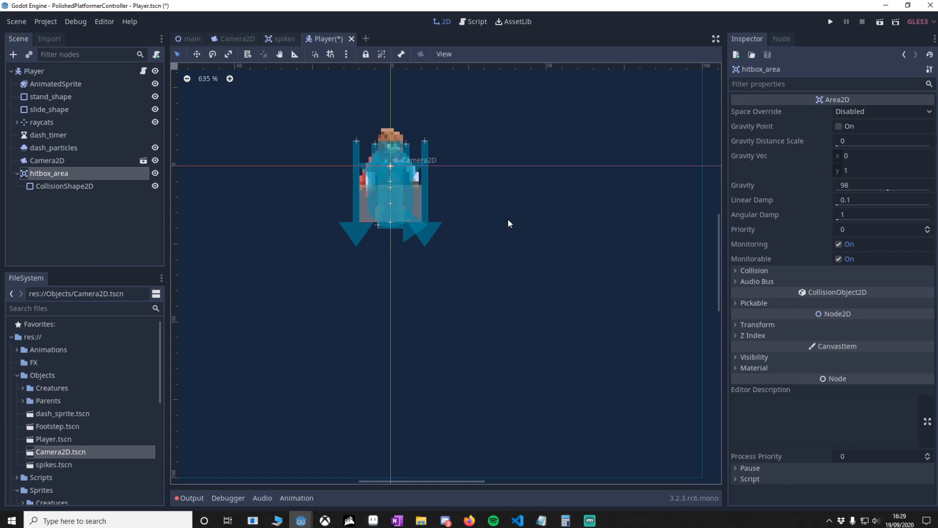
{"action": "mouse_move", "coordinate": [499, 228]}
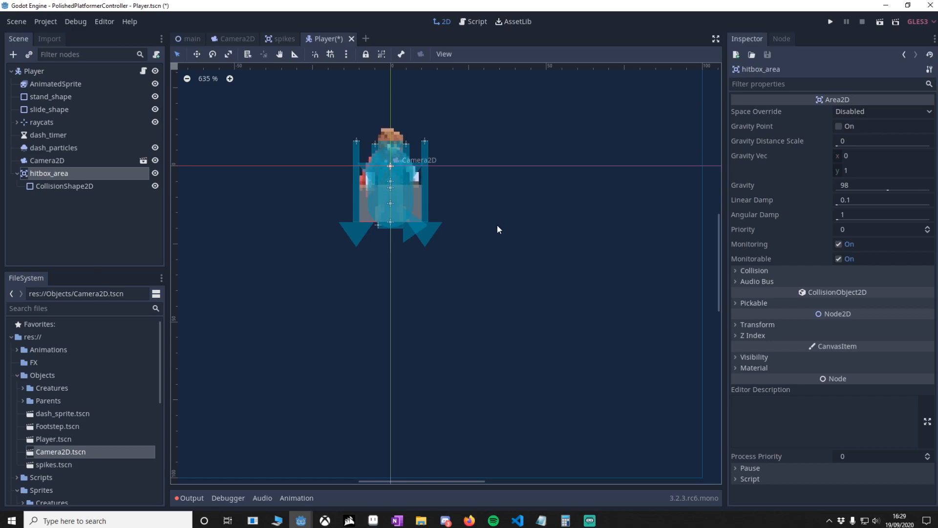
{"action": "mouse_move", "coordinate": [452, 204]}
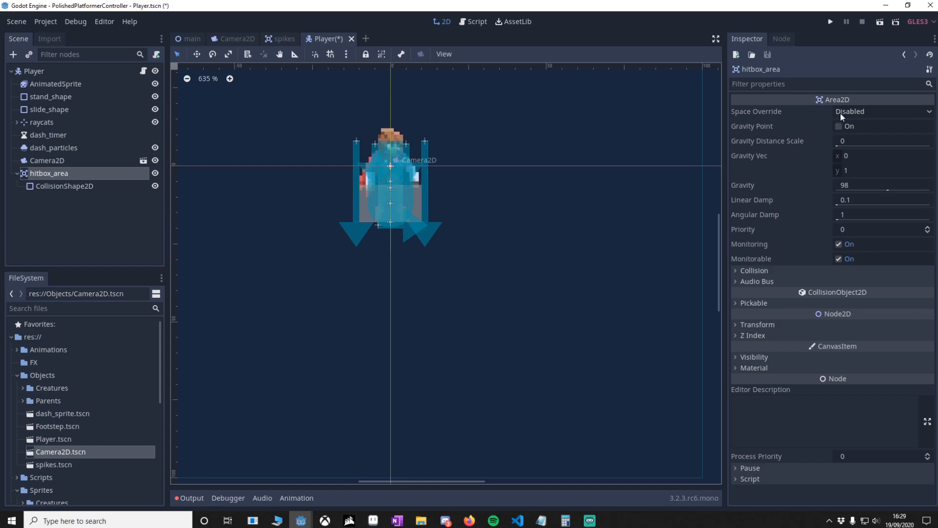
{"action": "mouse_move", "coordinate": [48, 177]}
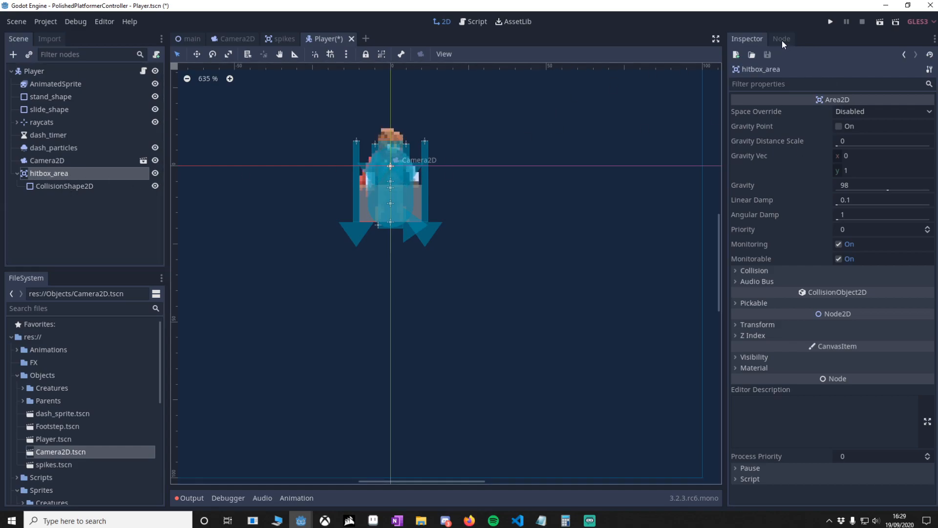
- Connect hitbox_area's area_entered signal to _on_hitbox_area_area_entered on Player
{"action": "left_click", "coordinate": [782, 39]}
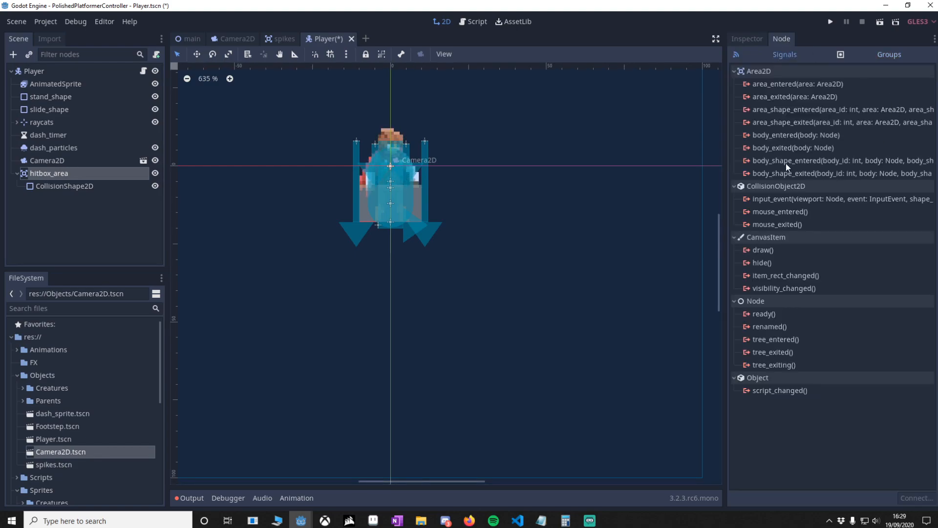
{"action": "left_click", "coordinate": [802, 84]}
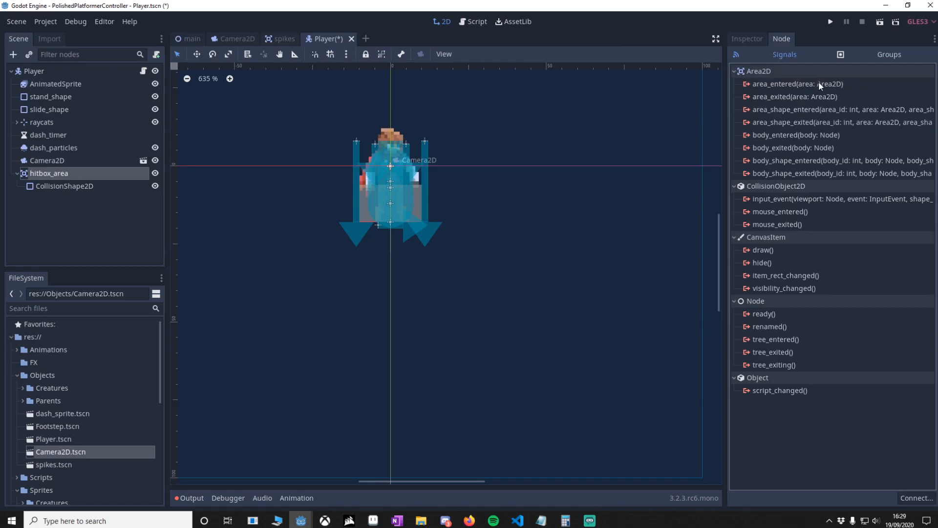
{"action": "double_click", "coordinate": [793, 84]}
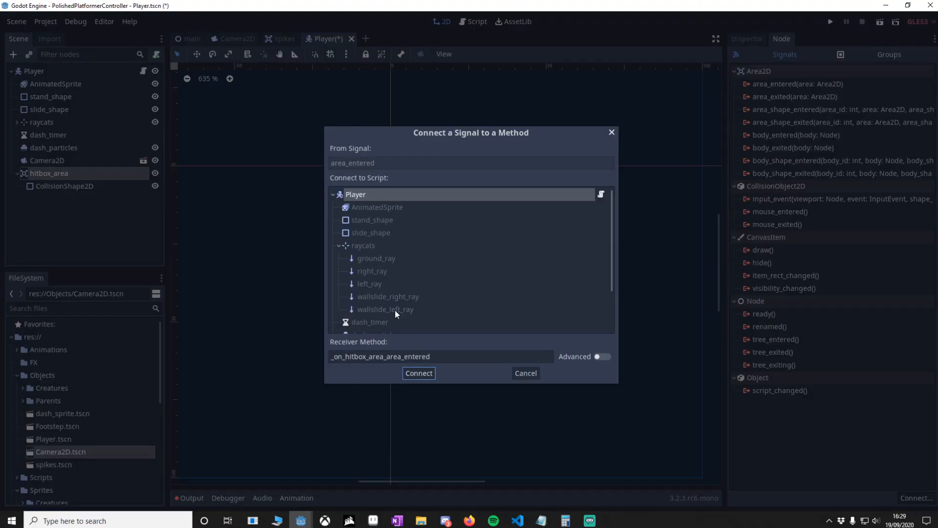
{"action": "left_click", "coordinate": [418, 372]}
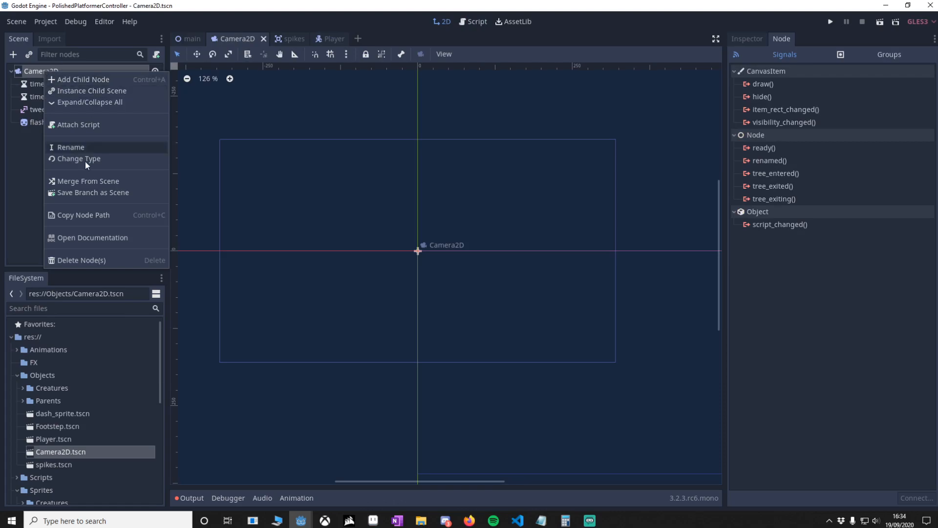
- Attach a new script to Camera2D saved as res://Scripts/camera_shake.gd
{"action": "left_click", "coordinate": [78, 124]}
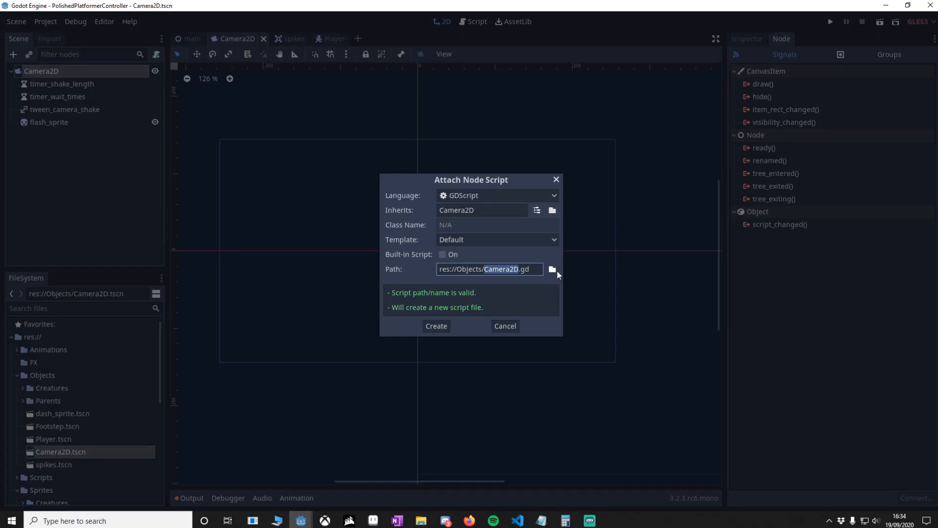
{"action": "left_click", "coordinate": [551, 268]}
{"action": "type", "text": "camera_shake"}
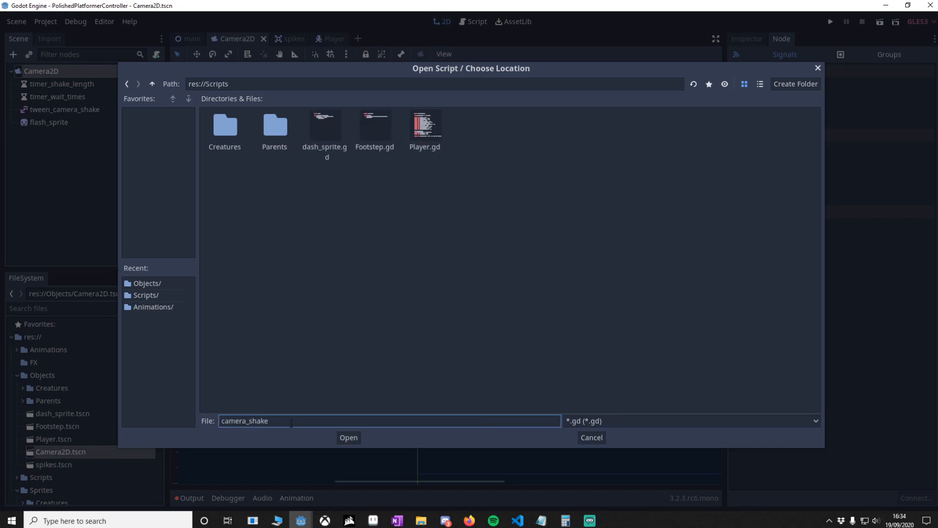
{"action": "left_click", "coordinate": [348, 437]}
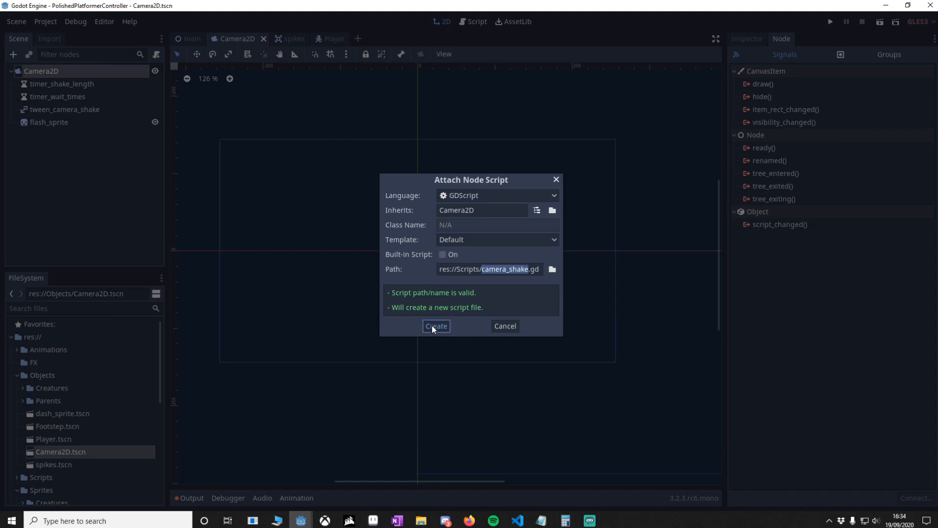
{"action": "left_click", "coordinate": [436, 326]}
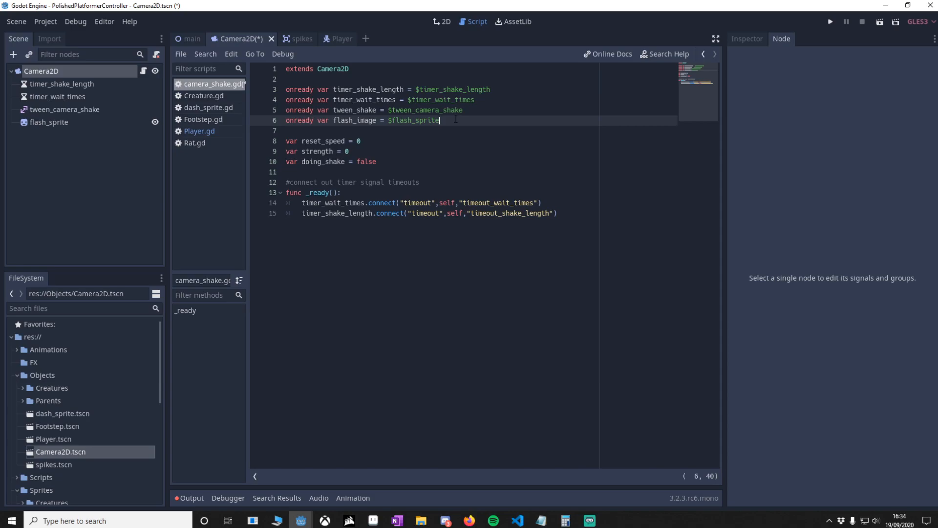
- Write the timeout handlers, reset_camera, start_shake and start_flash functions in camera_shake.gd
{"action": "left_click_drag", "start_coordinate": [286, 141], "coordinate": [377, 161]}
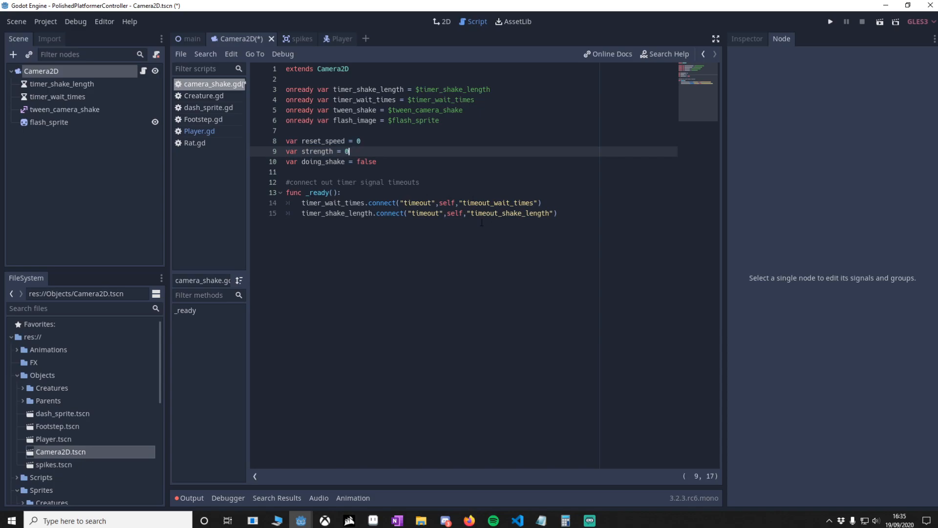
{"action": "mouse_move", "coordinate": [591, 223]}
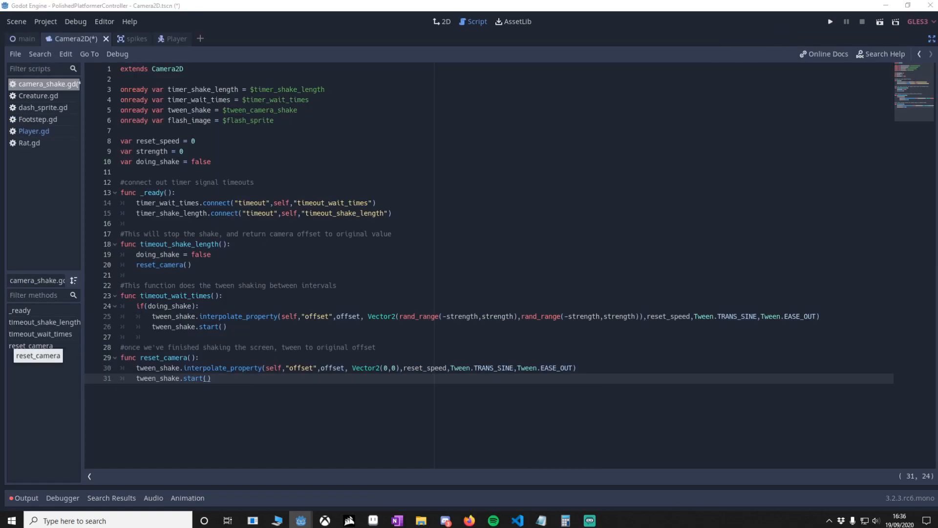
{"action": "key", "text": "enter"}
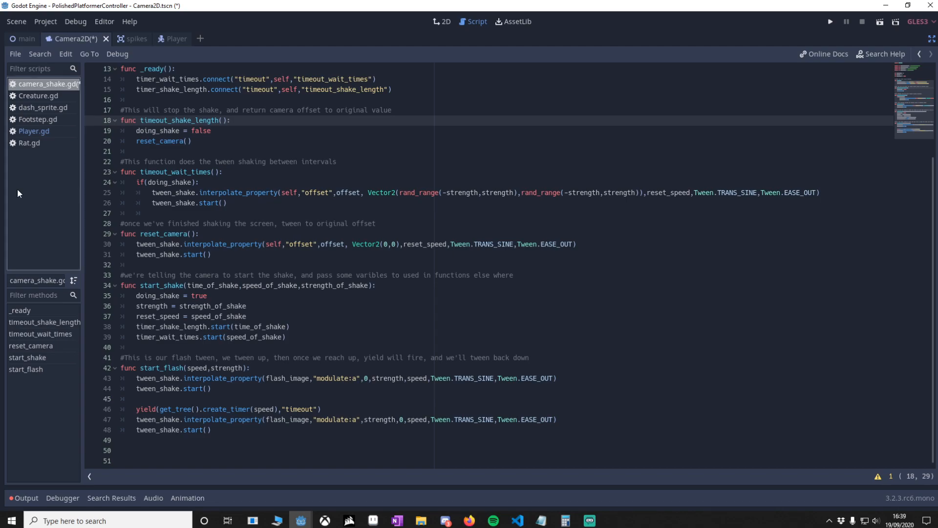
- Add 'onready var camera = $Camera2D' to Player.gd
{"action": "left_click", "coordinate": [34, 130]}
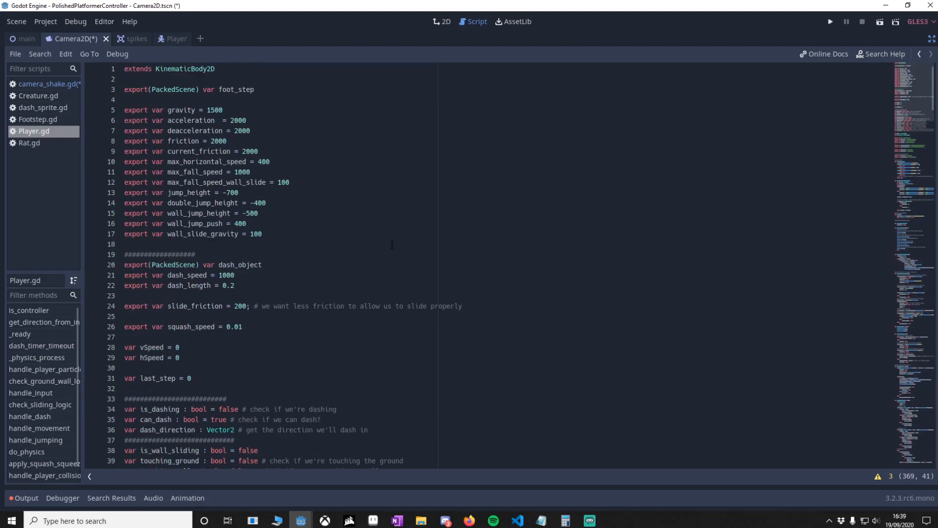
{"action": "scroll", "scroll_direction": "down", "scroll_amount": 3}
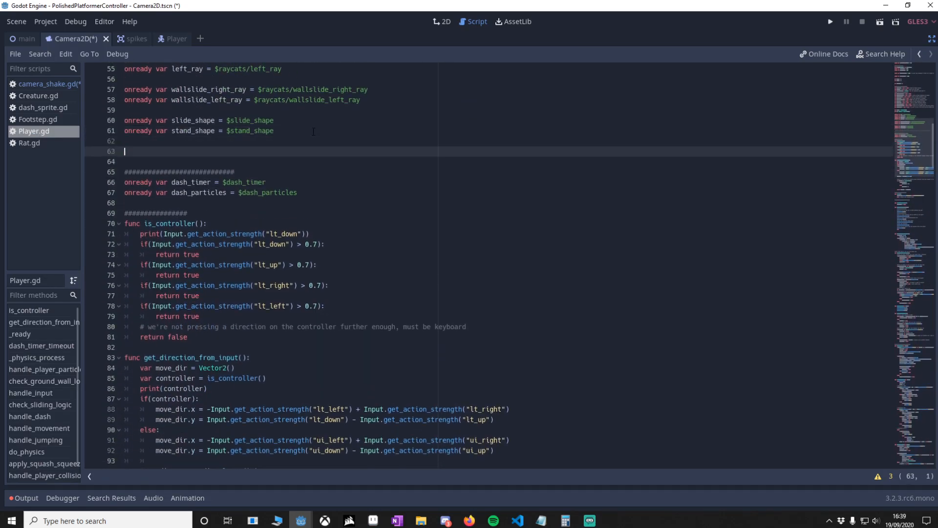
{"action": "type", "text": "onready var camera = $Camera2D"}
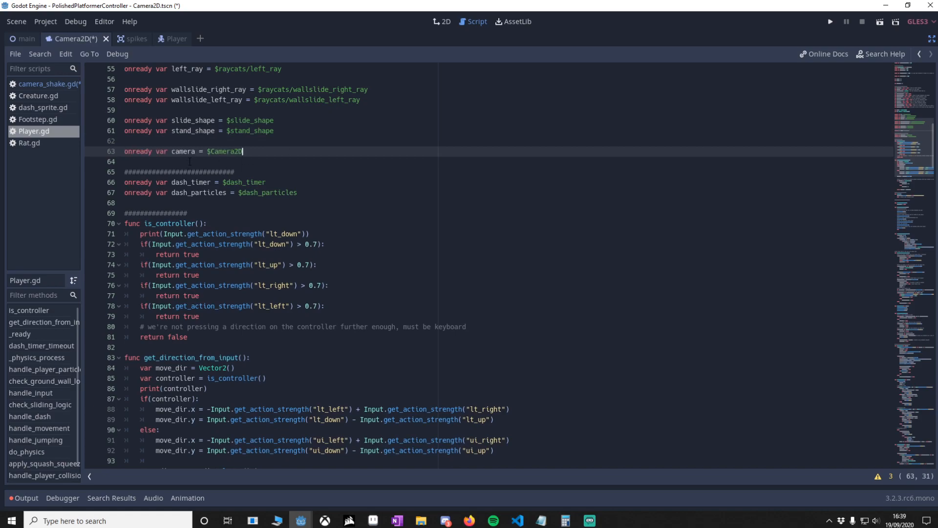
- Call camera.start_shake(1,0.02,3) inside _on_hitbox_area_area_entered
{"action": "double_click", "coordinate": [183, 151]}
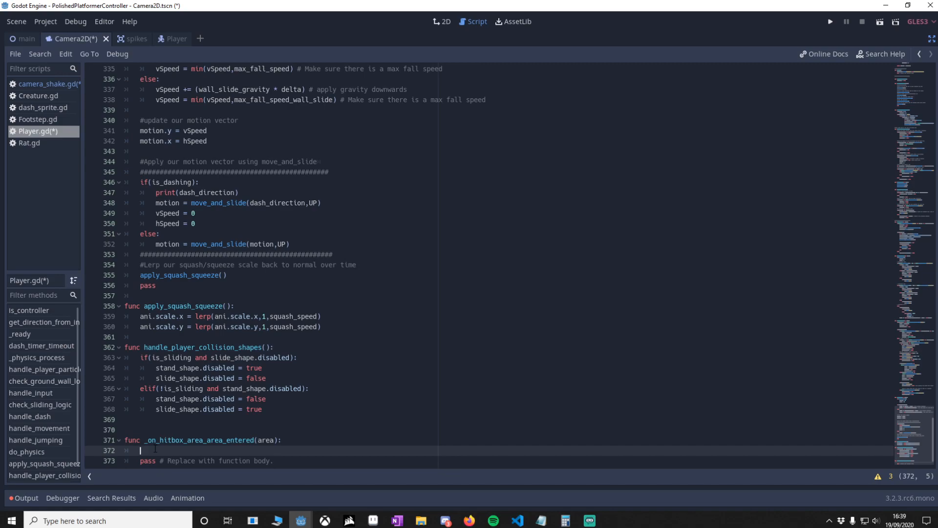
{"action": "type", "text": "camera.start_"}
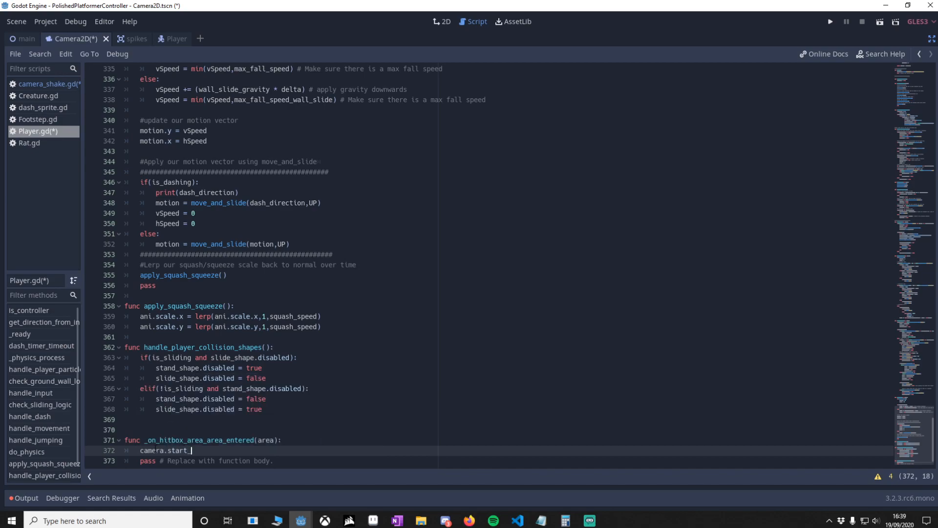
{"action": "type", "text": "shake()"}
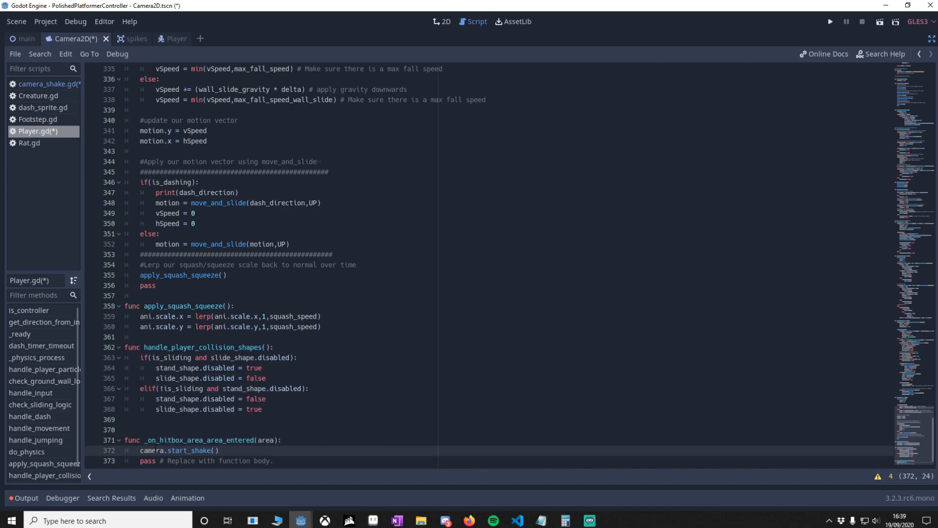
{"action": "type", "text": "1,0.02"}
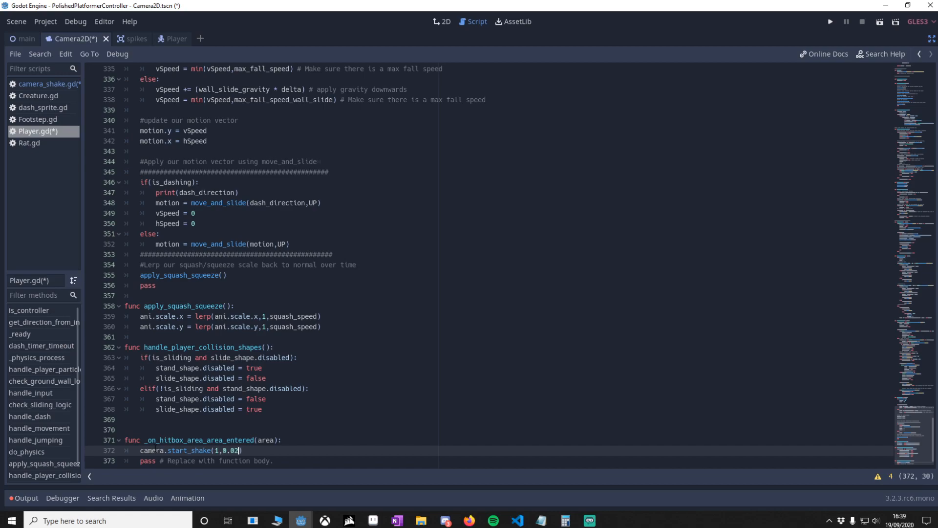
{"action": "type", "text": ",3"}
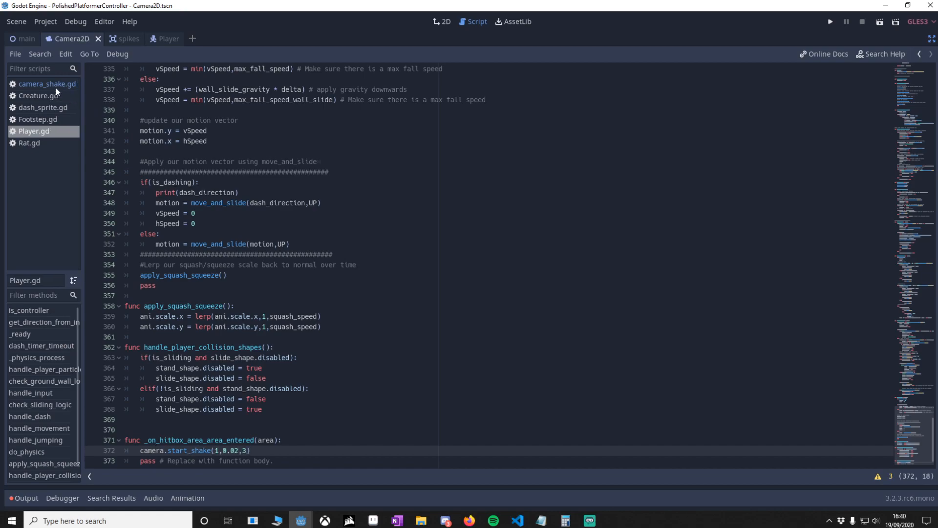
{"action": "left_click", "coordinate": [47, 84]}
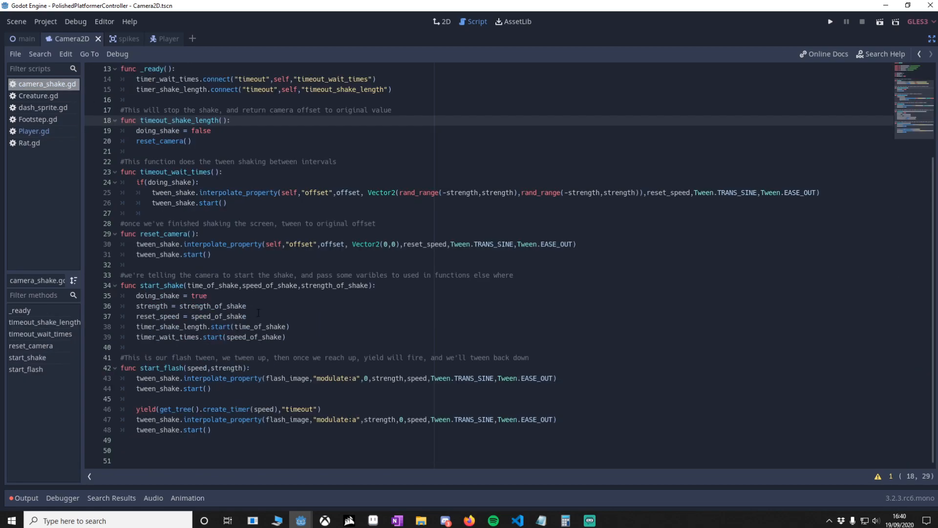
{"action": "double_click", "coordinate": [152, 285]}
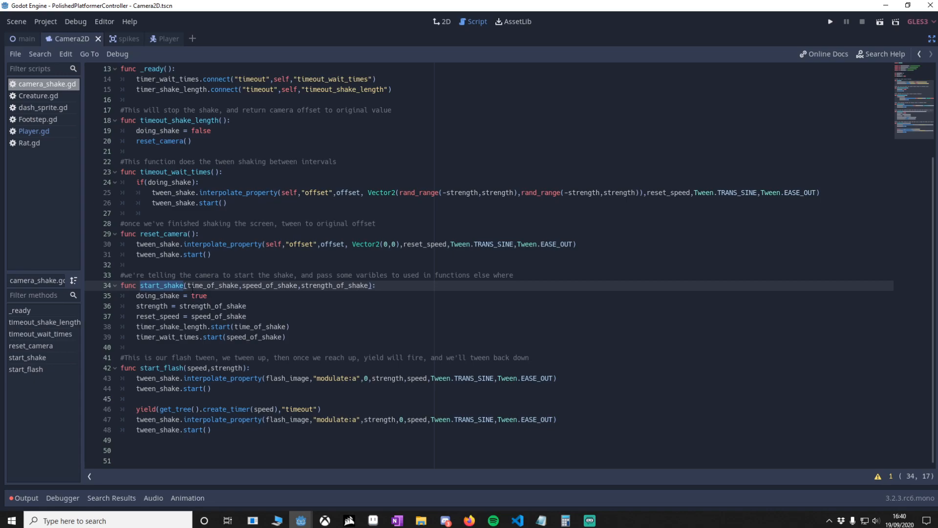
{"action": "double_click", "coordinate": [201, 285]}
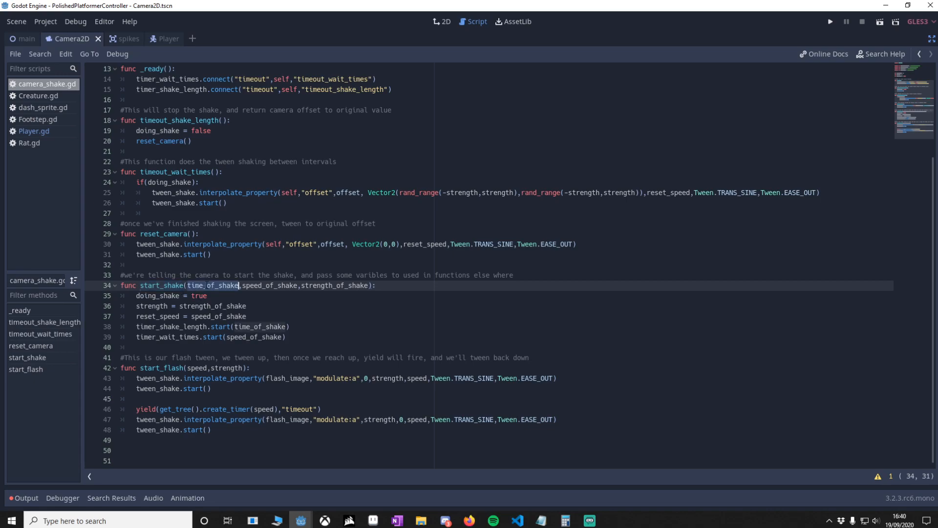
{"action": "double_click", "coordinate": [268, 285]}
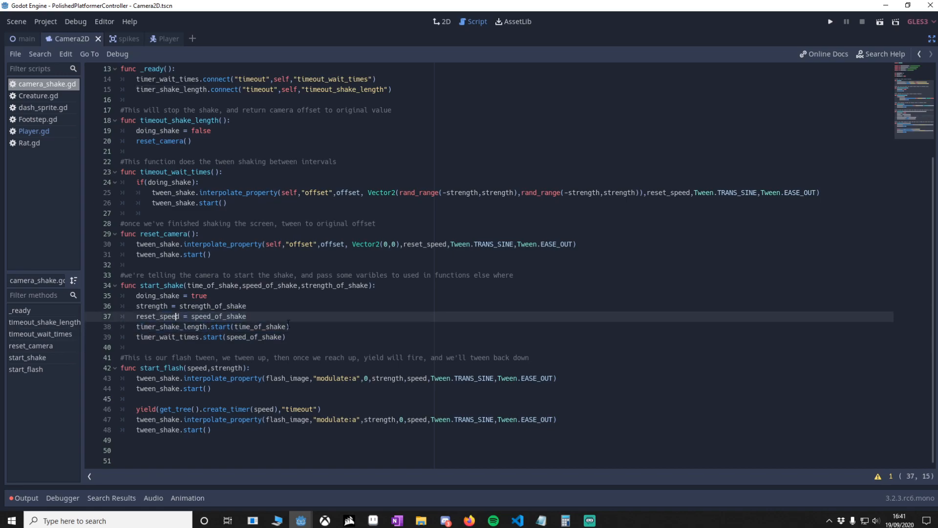
{"action": "left_click", "coordinate": [266, 337]}
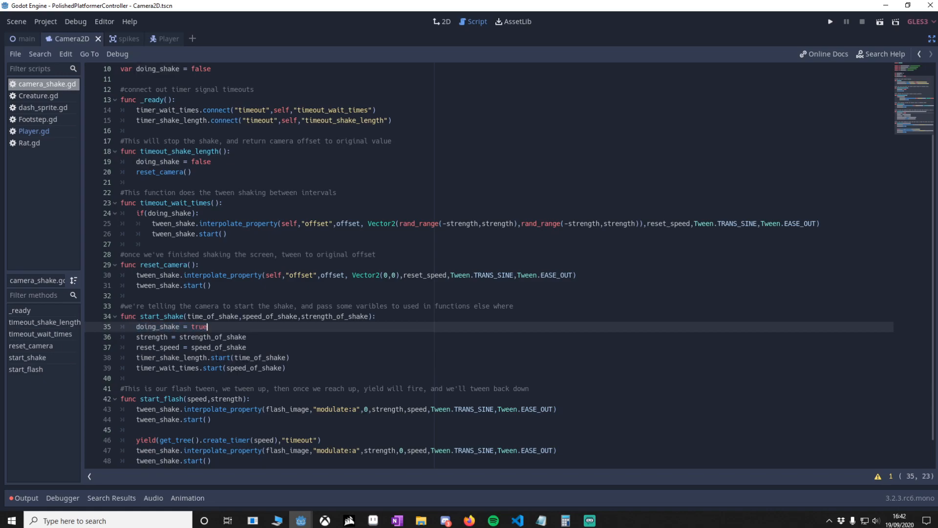
{"action": "left_click", "coordinate": [174, 162]}
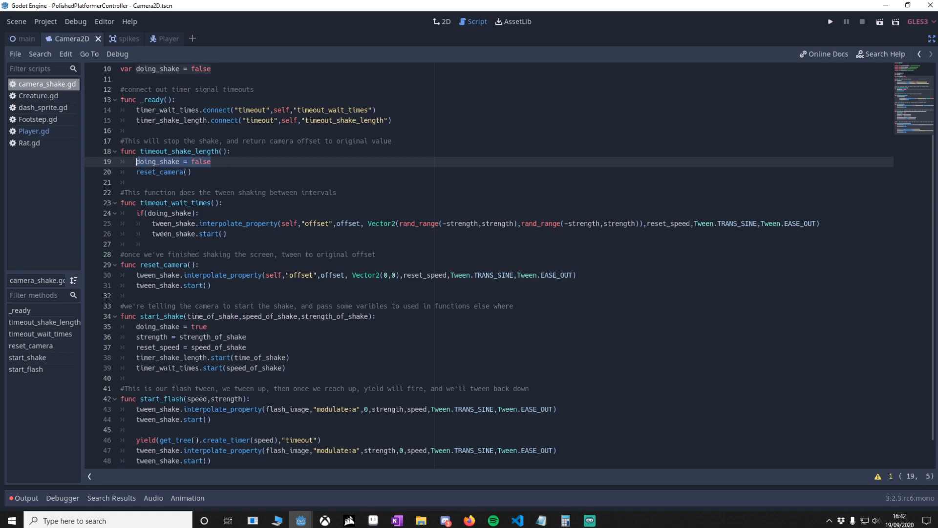
{"action": "left_click", "coordinate": [167, 368]}
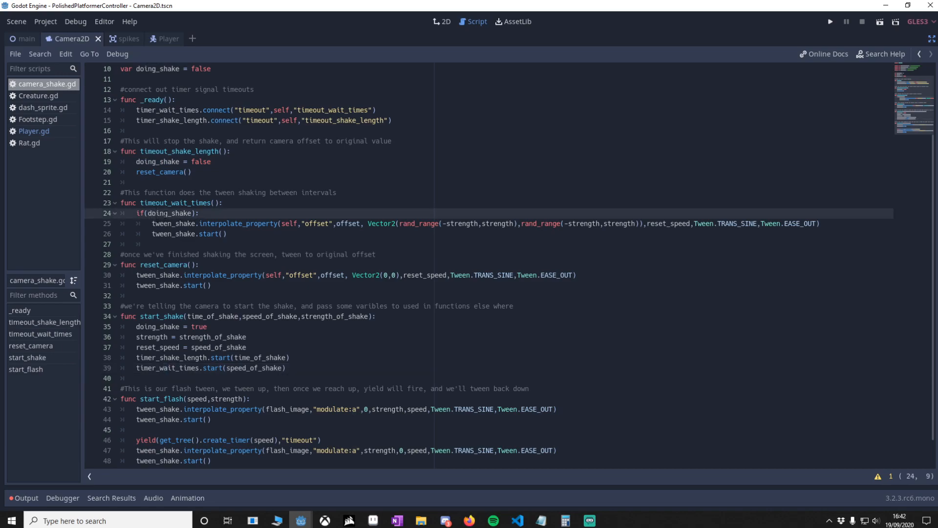
{"action": "left_click", "coordinate": [225, 233]}
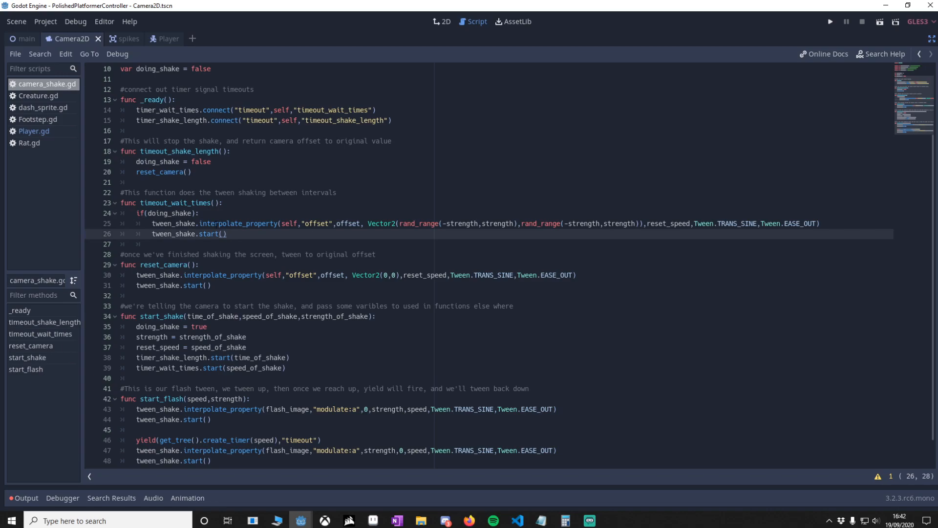
{"action": "left_click", "coordinate": [321, 223]}
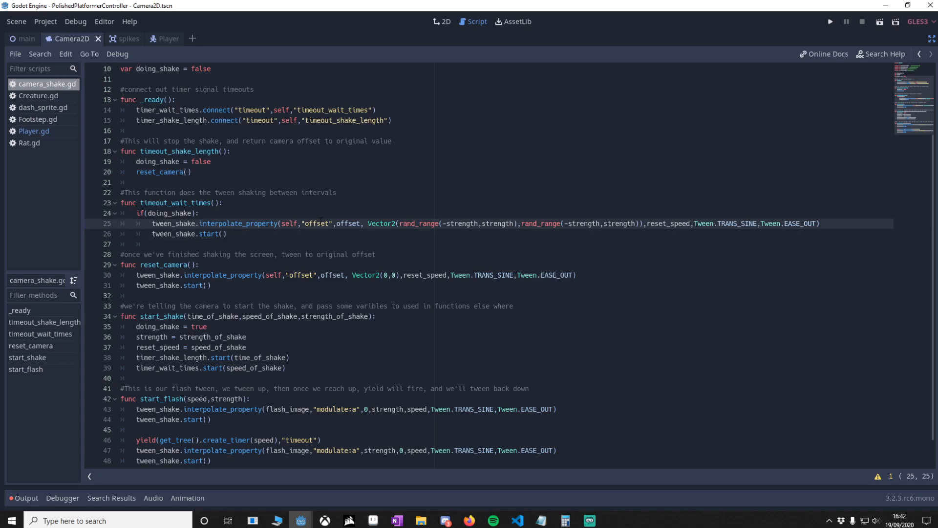
{"action": "left_click", "coordinate": [456, 224]}
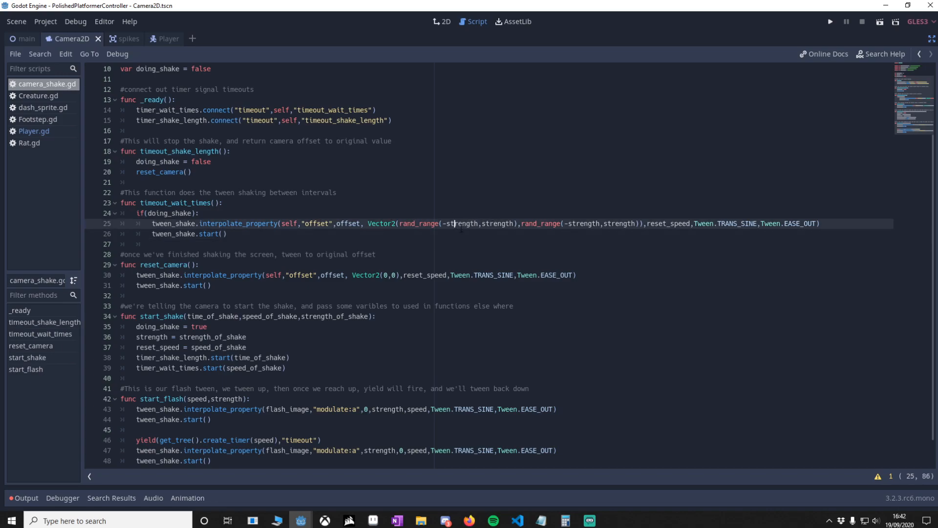
{"action": "double_click", "coordinate": [494, 223]}
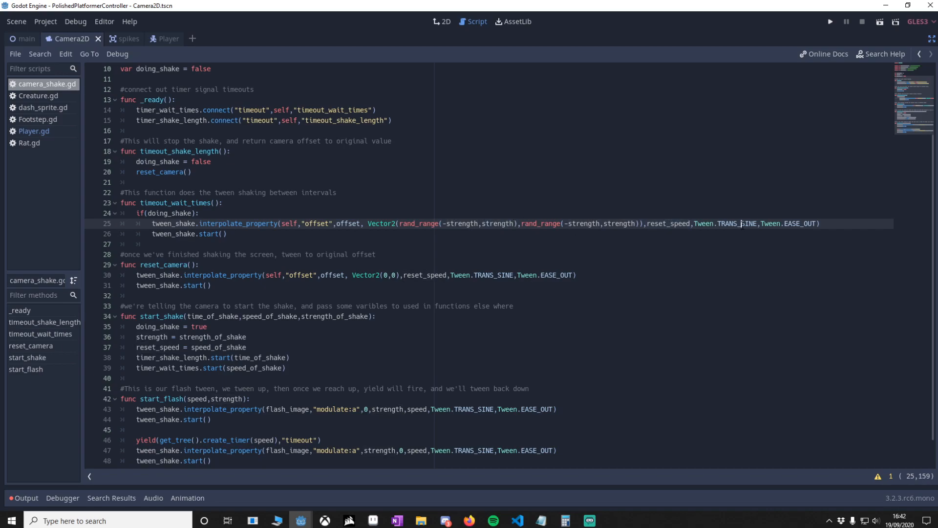
{"action": "double_click", "coordinate": [733, 223]}
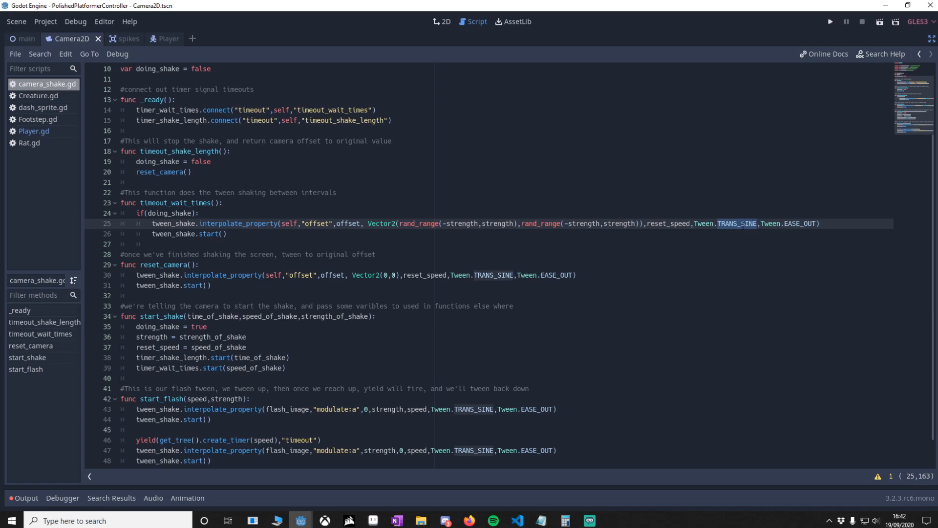
{"action": "left_click", "coordinate": [225, 233]}
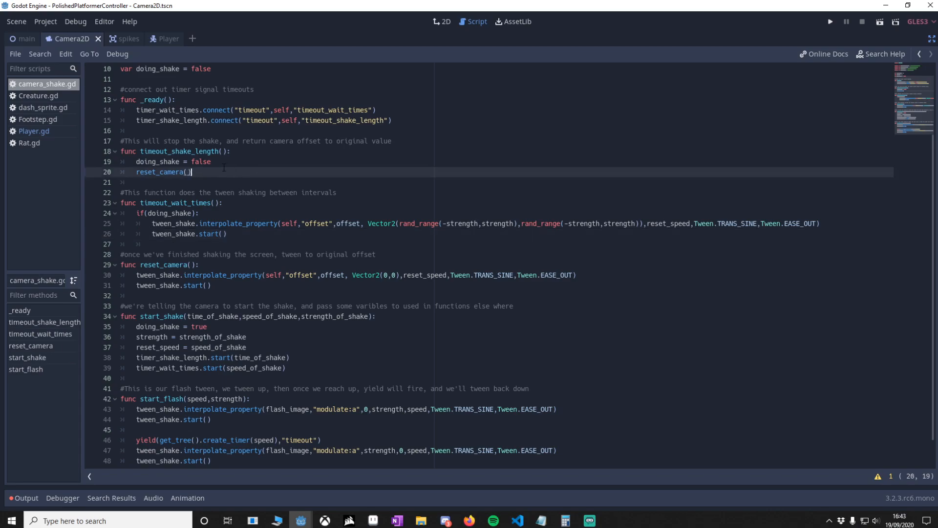
{"action": "scroll", "scroll_direction": "down", "scroll_amount": 3}
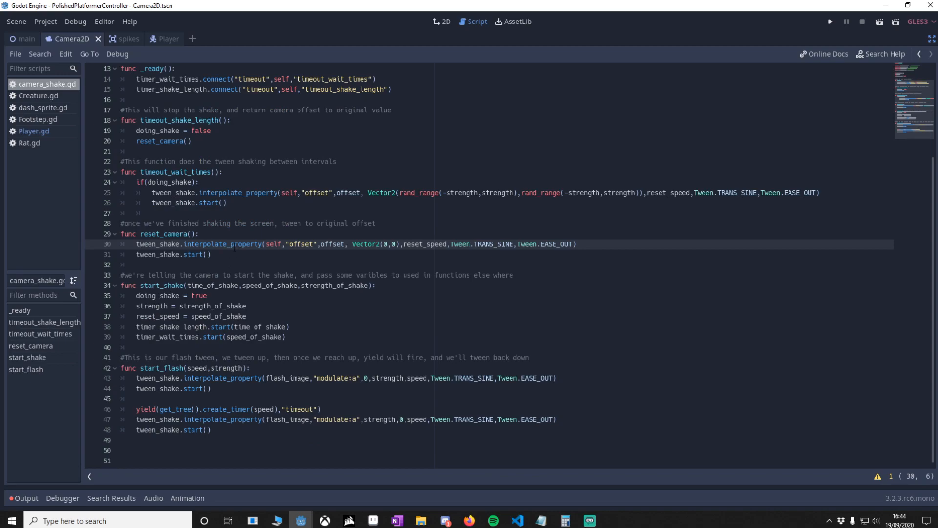
{"action": "double_click", "coordinate": [332, 245]}
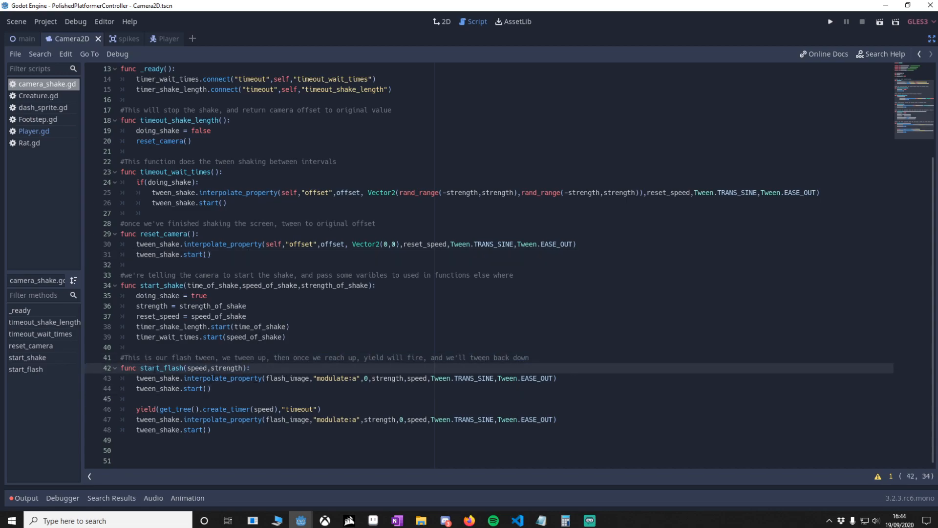
{"action": "double_click", "coordinate": [196, 368]}
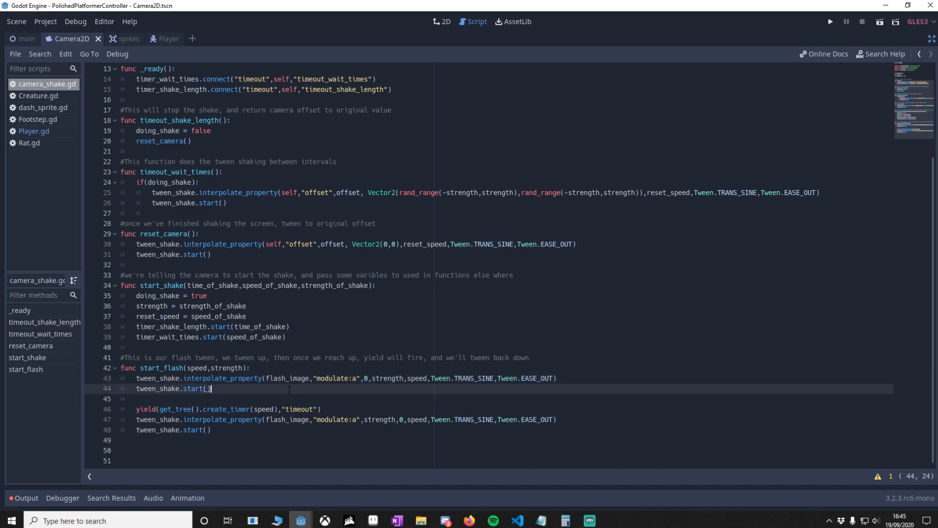
{"action": "double_click", "coordinate": [388, 378]}
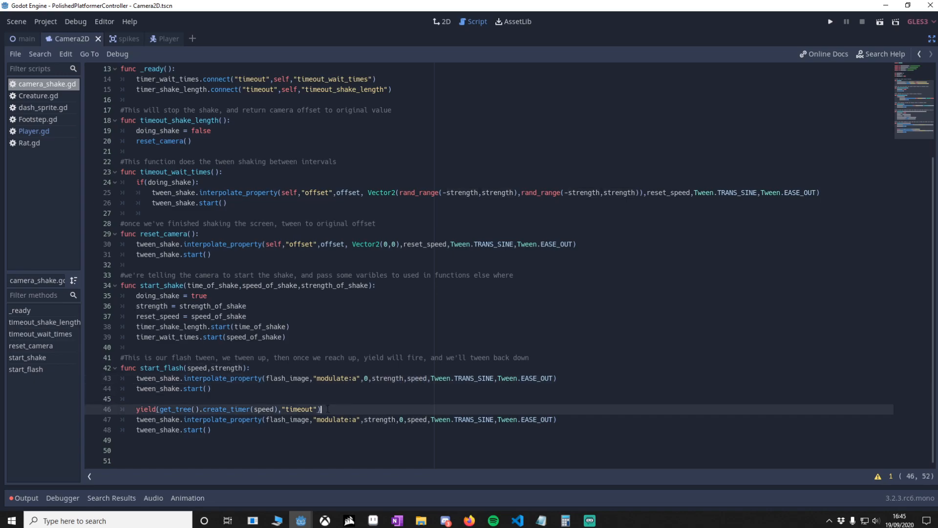
{"action": "double_click", "coordinate": [263, 410]}
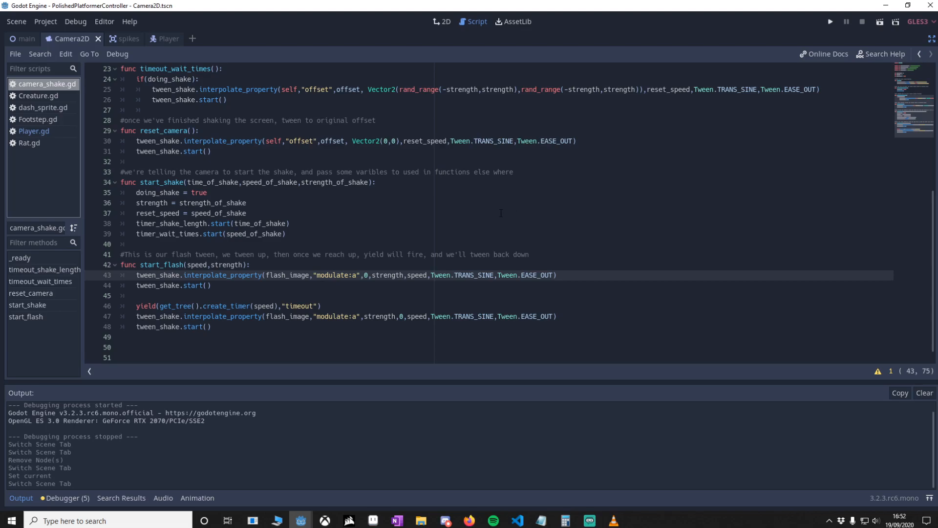
- Play the main level maximised to test the shake, then return to Player.gd
{"action": "left_click", "coordinate": [25, 39]}
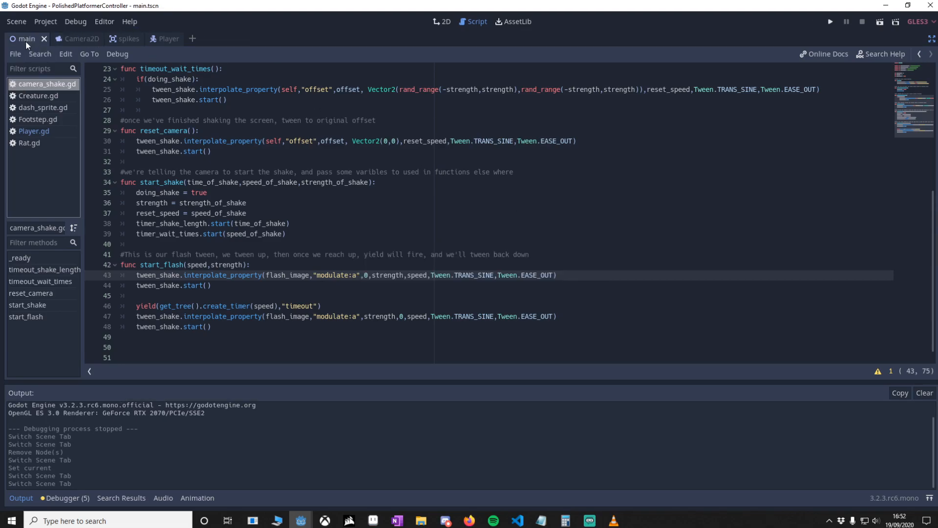
{"action": "left_click", "coordinate": [442, 22]}
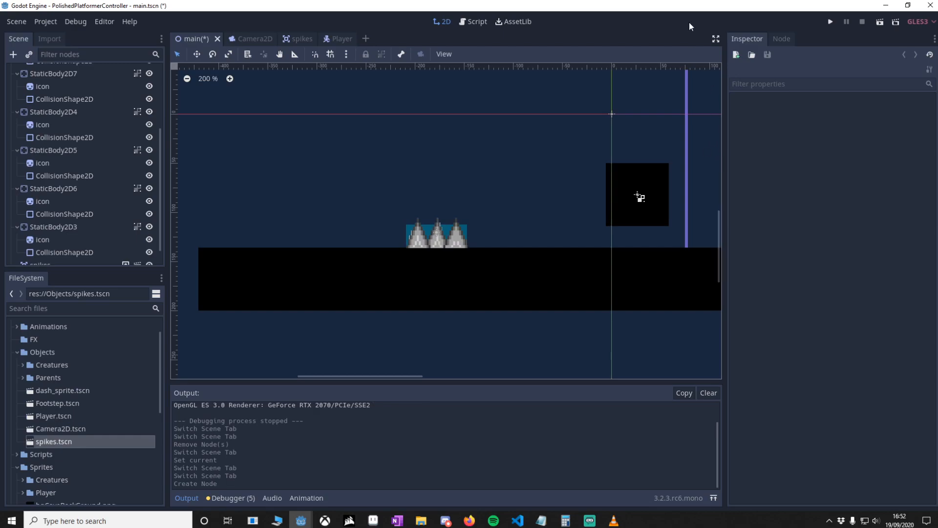
{"action": "left_click", "coordinate": [830, 22]}
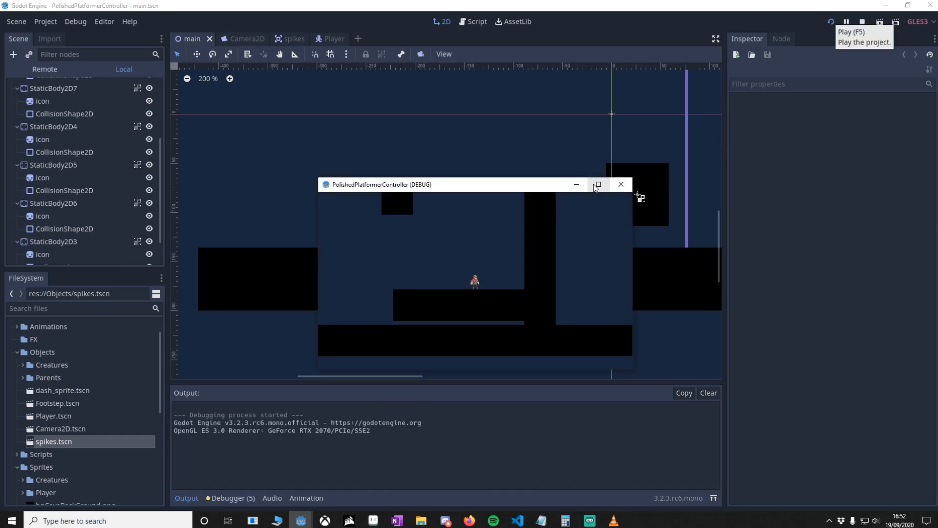
{"action": "left_click", "coordinate": [597, 185]}
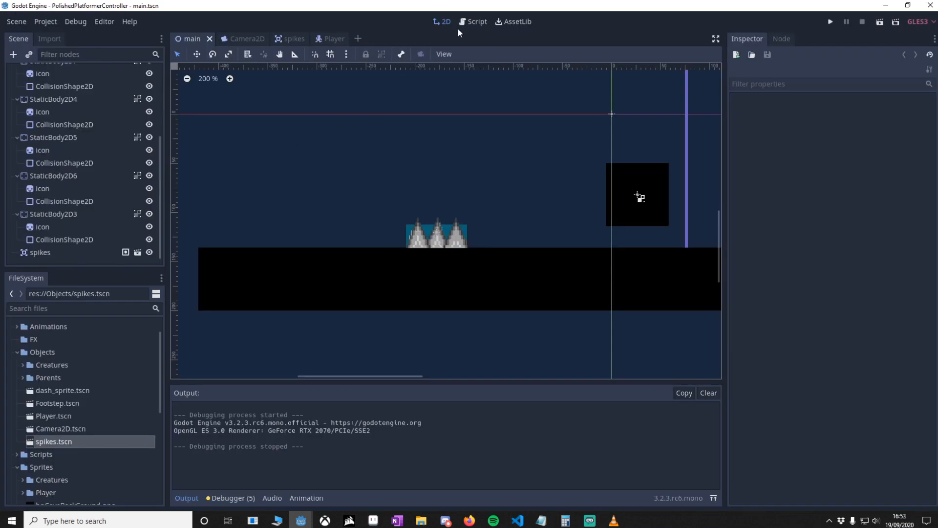
{"action": "left_click", "coordinate": [476, 22]}
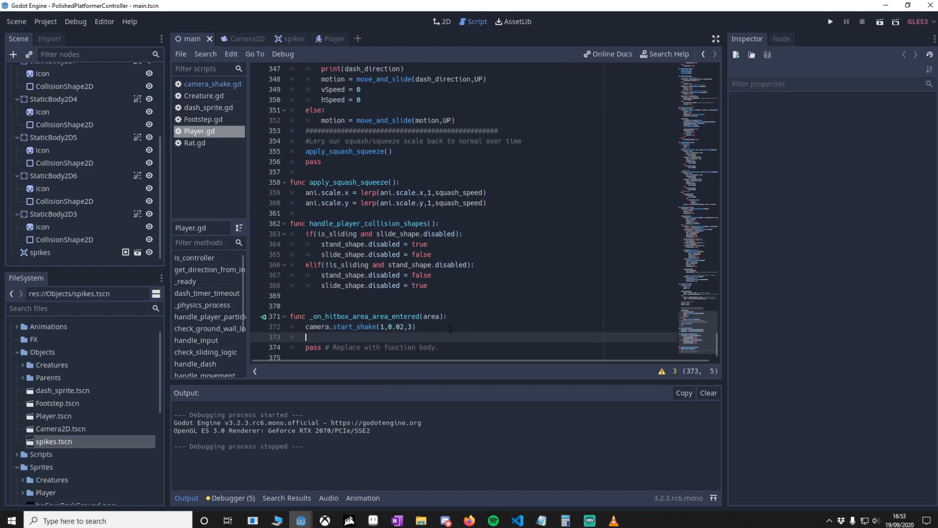
- Add camera.start_flash(0.24,0.5) to the hitbox handler in Player.gd
{"action": "type", "text": "camera.start_flash("}
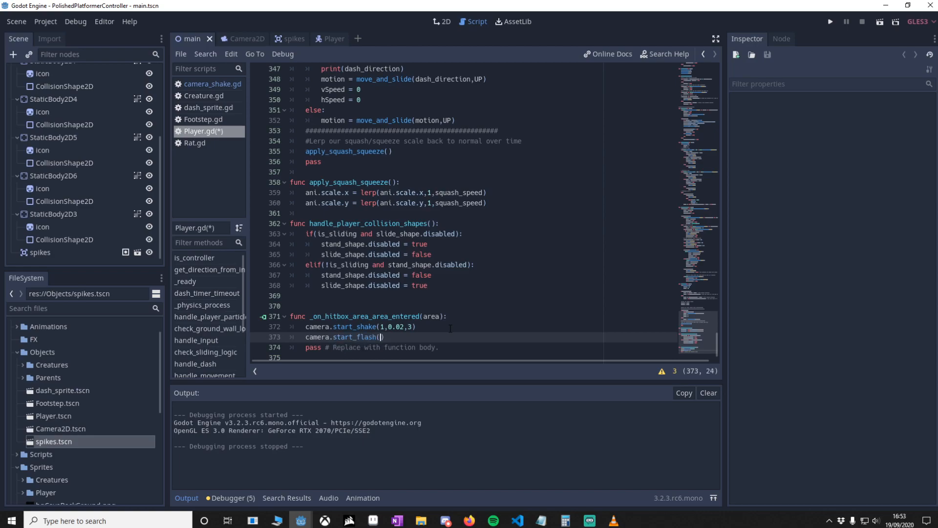
{"action": "type", "text": "0"}
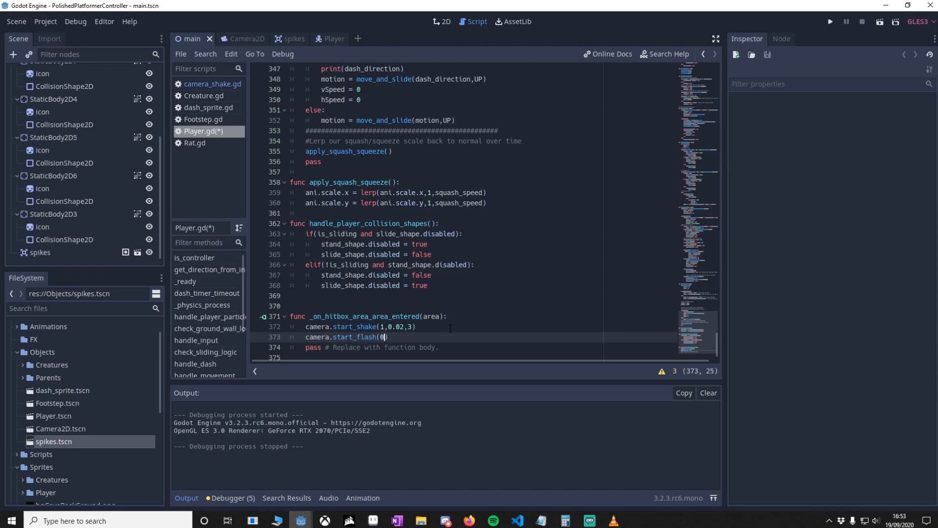
{"action": "type", "text": ".24"}
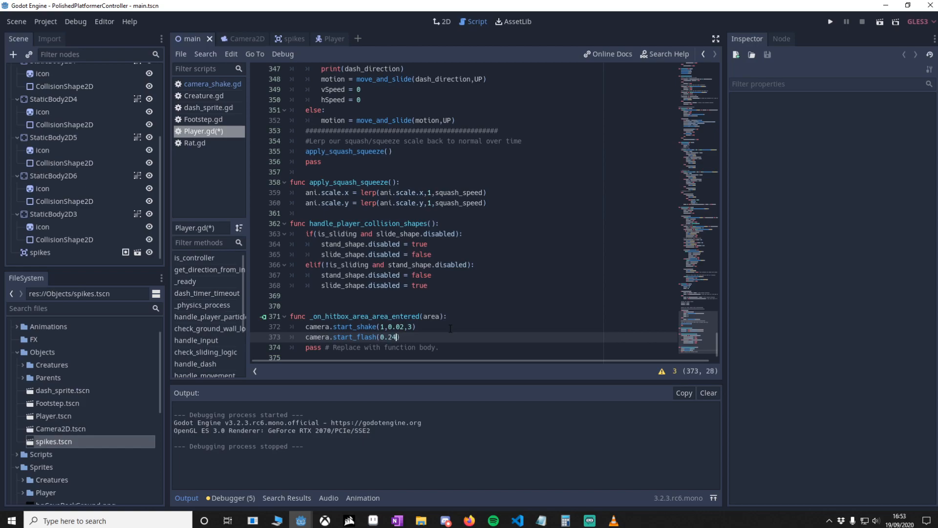
{"action": "type", "text": ",0.5"}
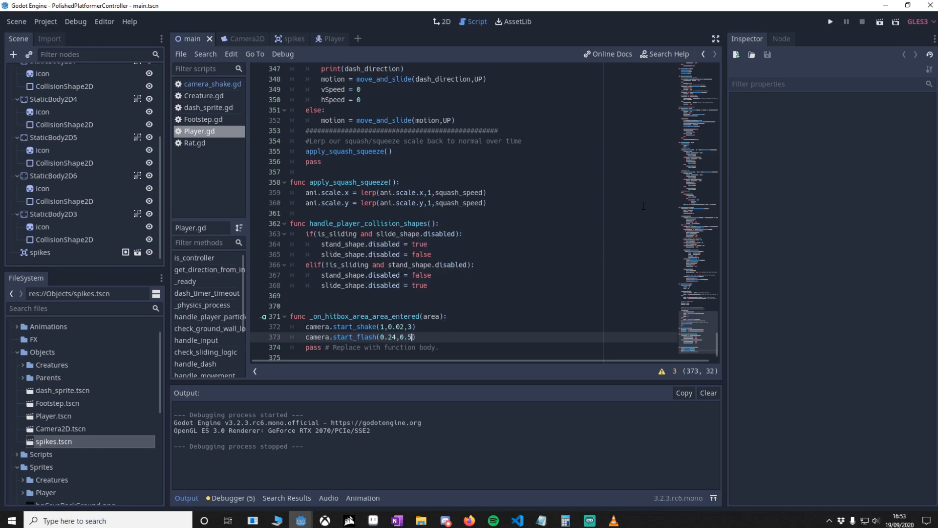
- Run the game again maximised to test the flash
{"action": "left_click", "coordinate": [831, 22]}
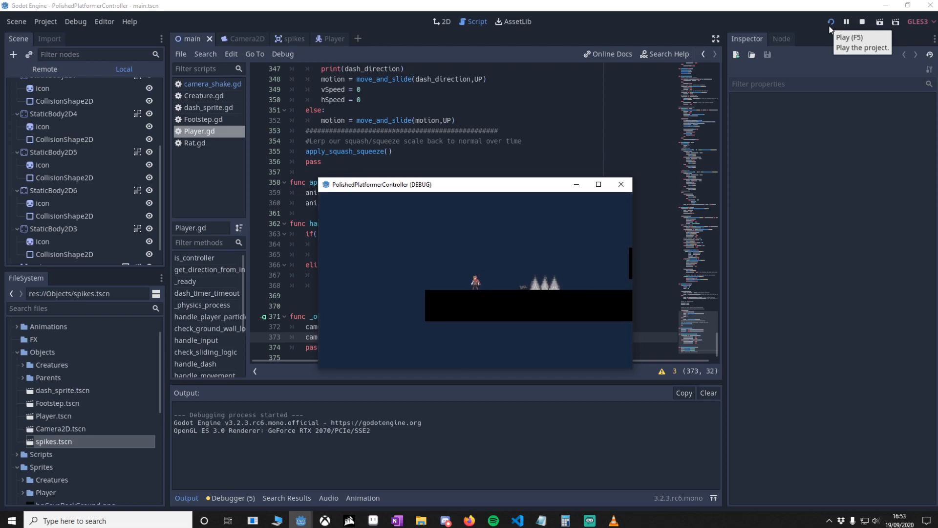
{"action": "left_click", "coordinate": [598, 185]}
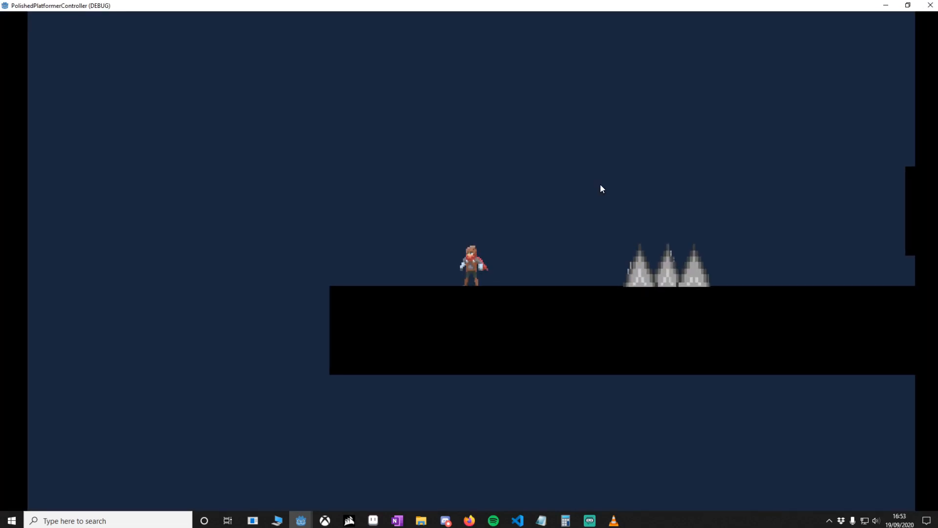